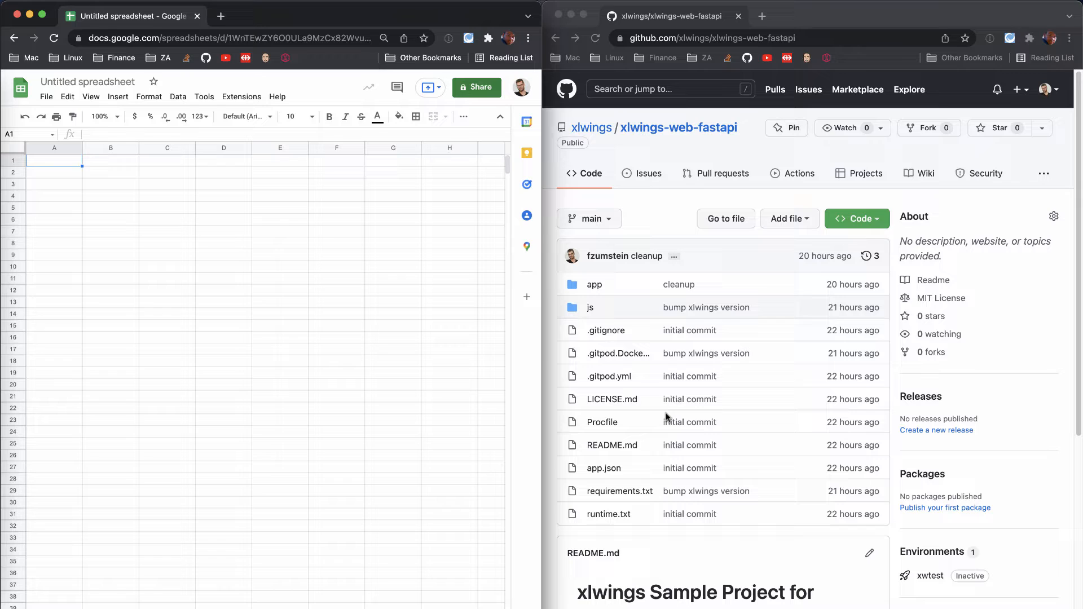
mouse_move(693, 208)
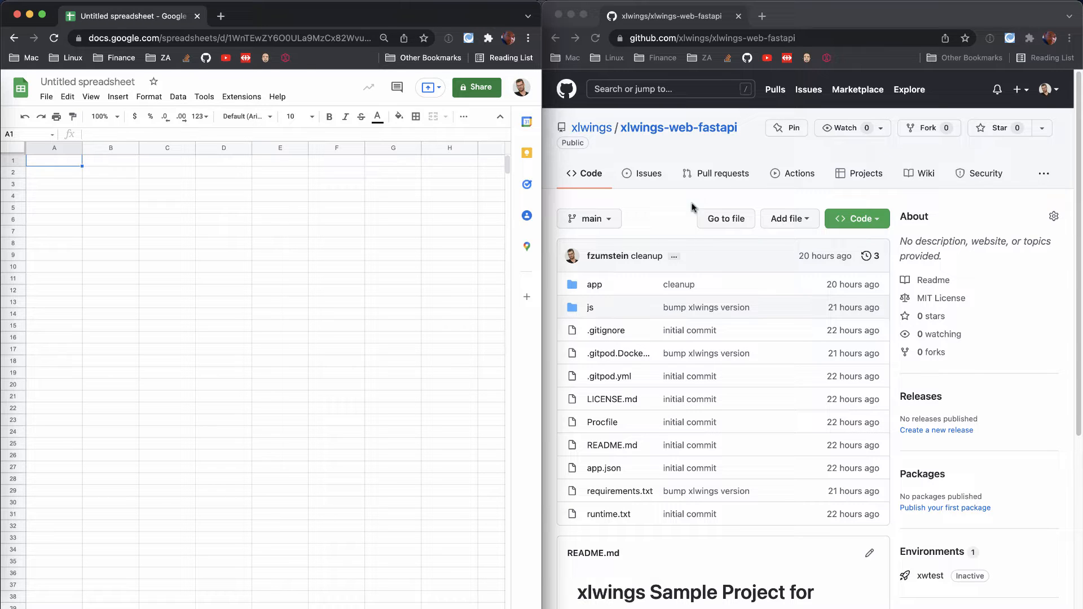
mouse_move(732, 147)
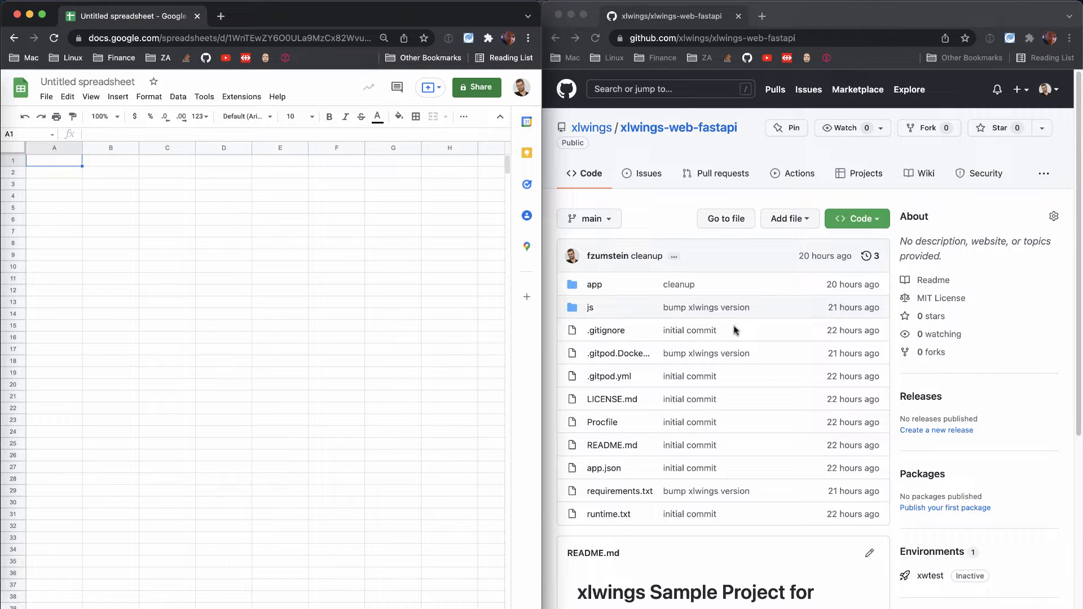
mouse_move(737, 375)
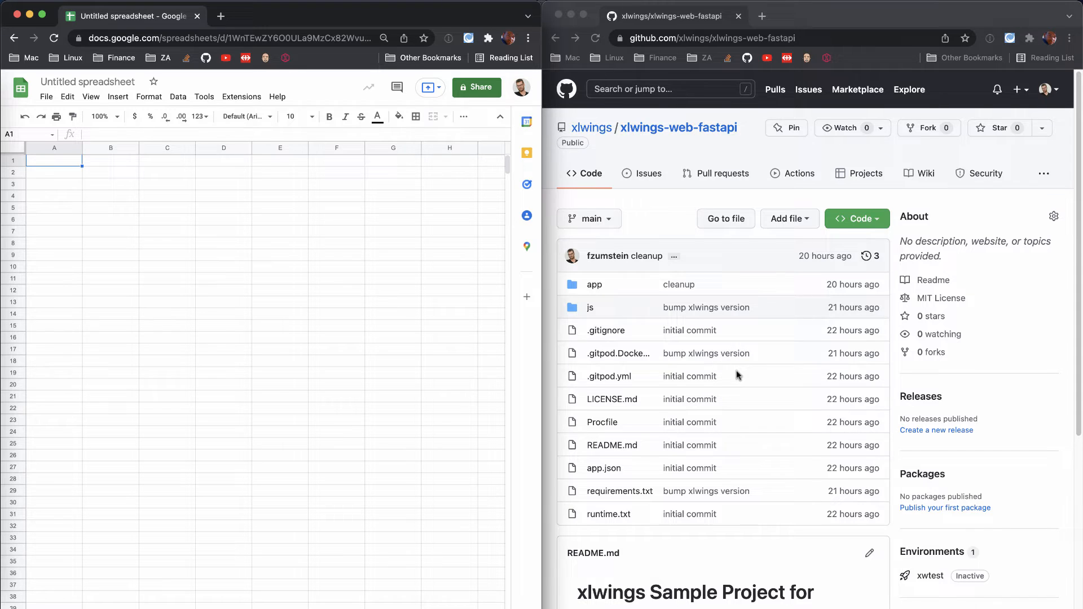
Scroll the xlwings-web-fastapi README down to the 'Open in Gitpod' button.
scroll(down, 3)
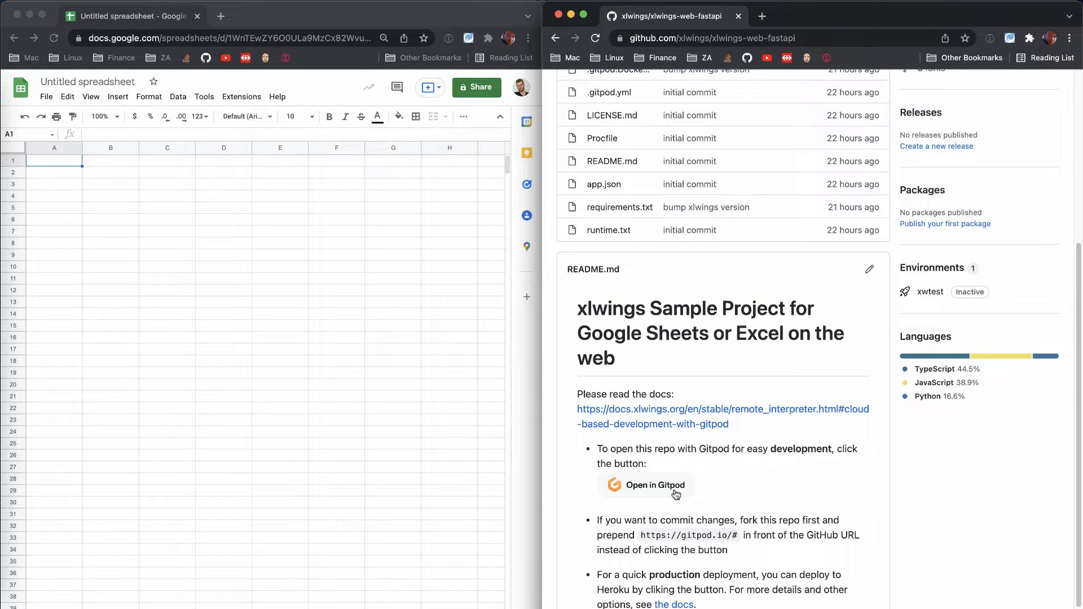
Open the repo in Gitpod and start the server with the 'noncommercial' license key.
click(646, 484)
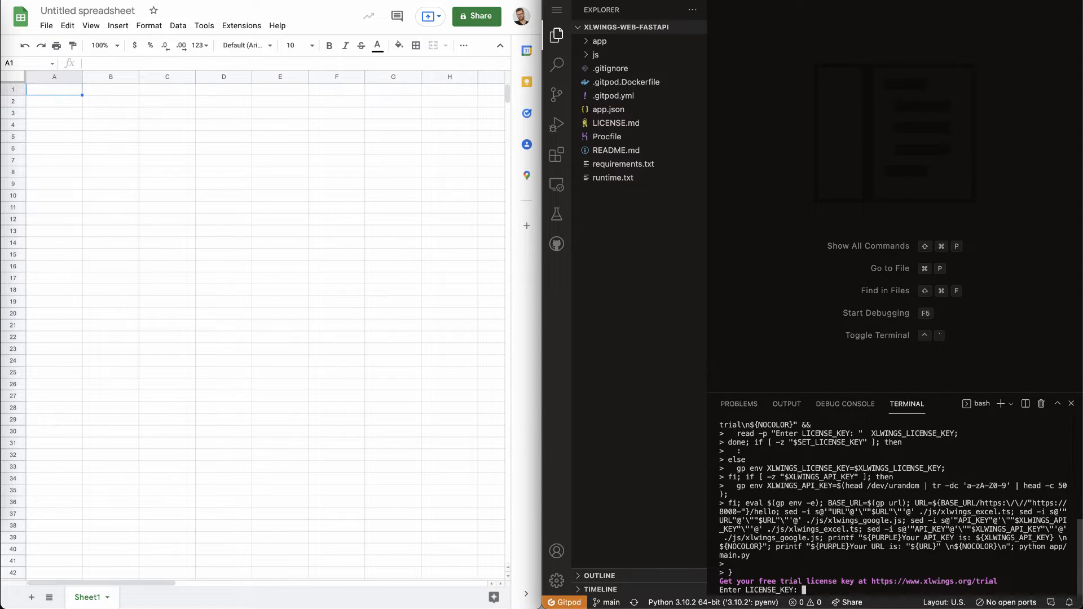
text(noncommercial)
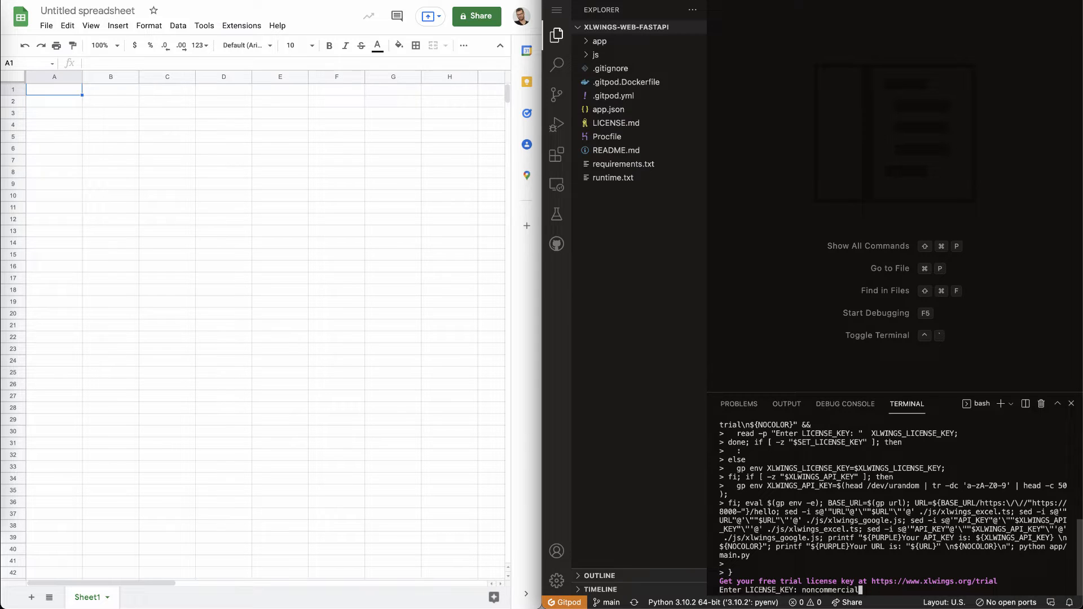
key(Enter)
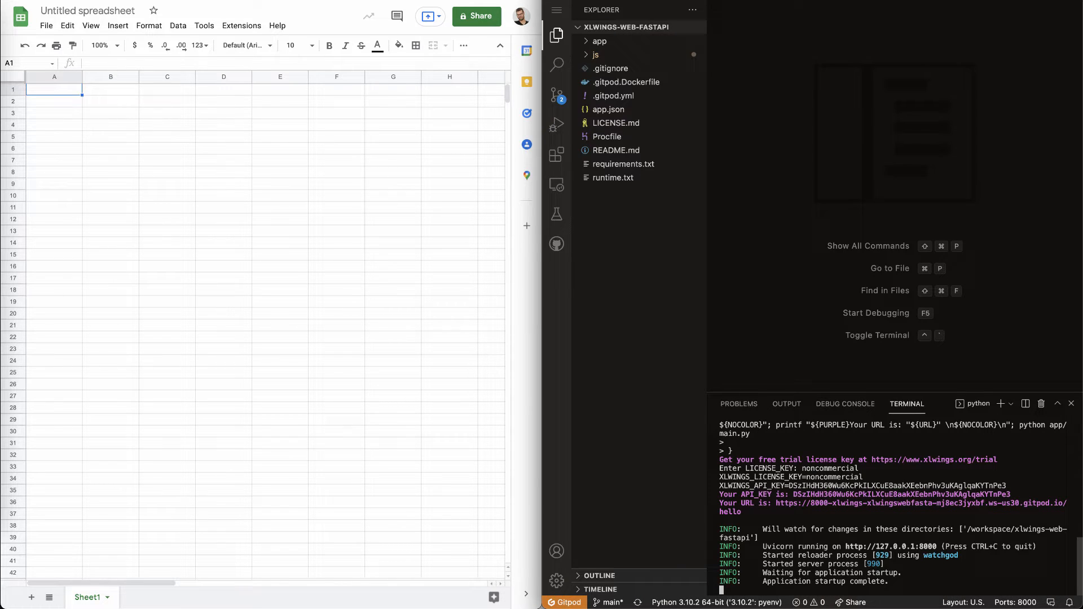
mouse_move(966, 226)
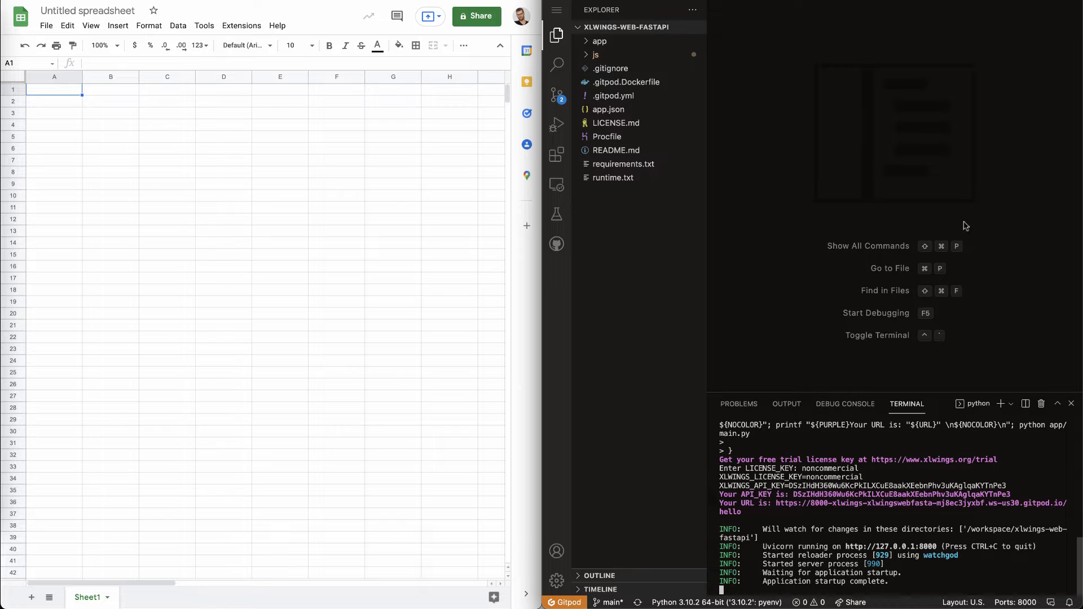
Open main.py from the app folder and review its hello and yahoo endpoints.
click(599, 40)
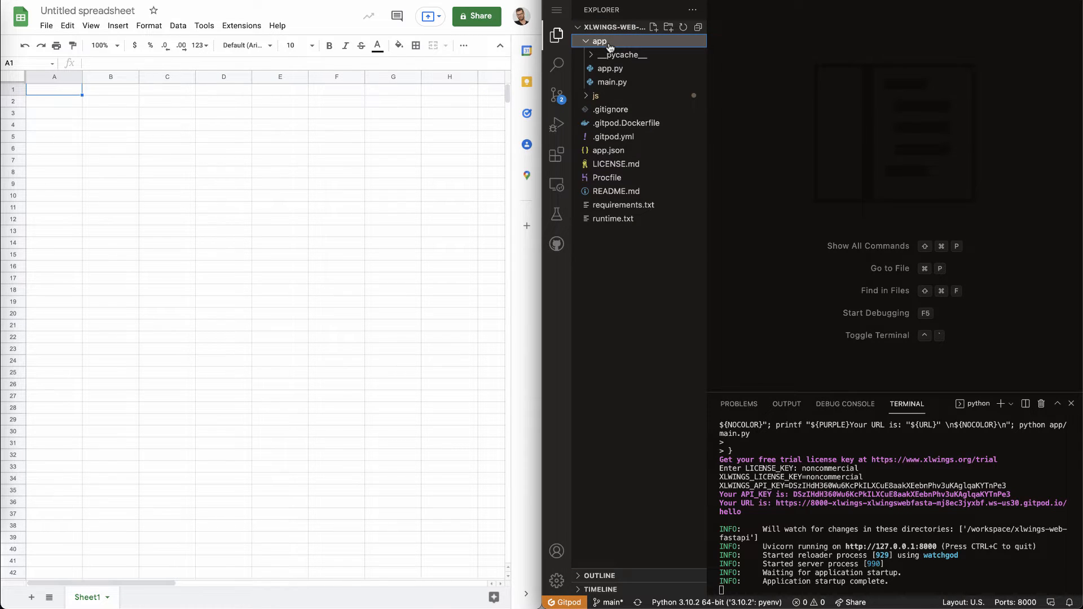
click(612, 81)
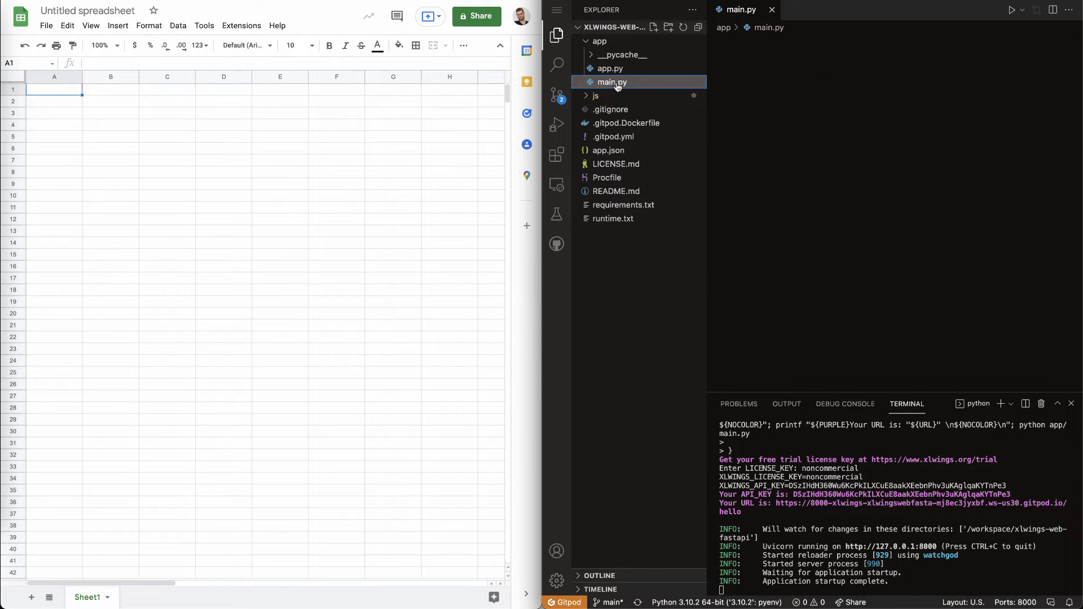
click(611, 81)
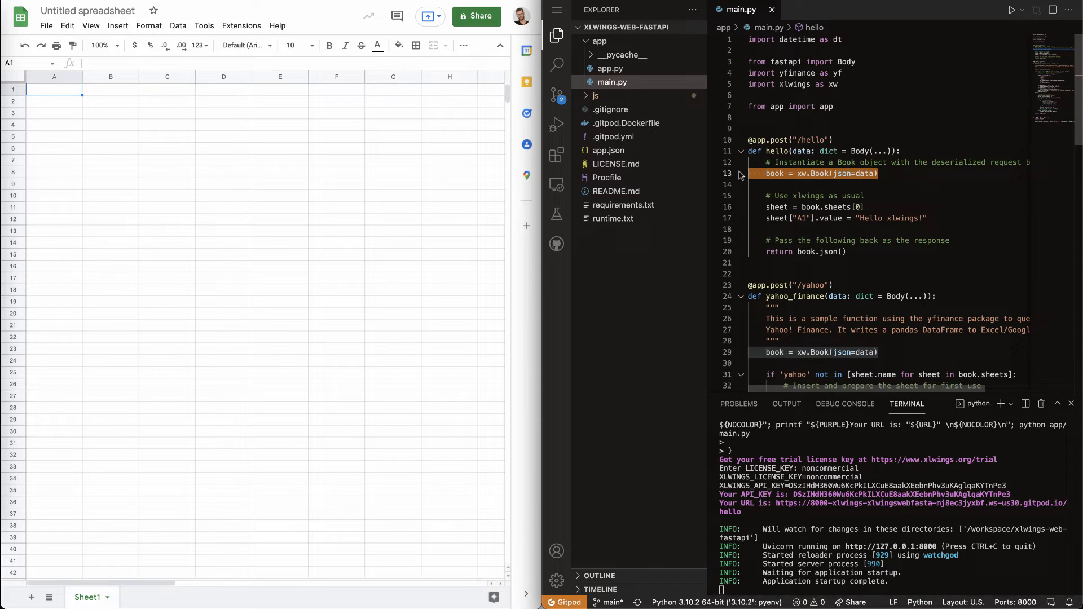
click(805, 251)
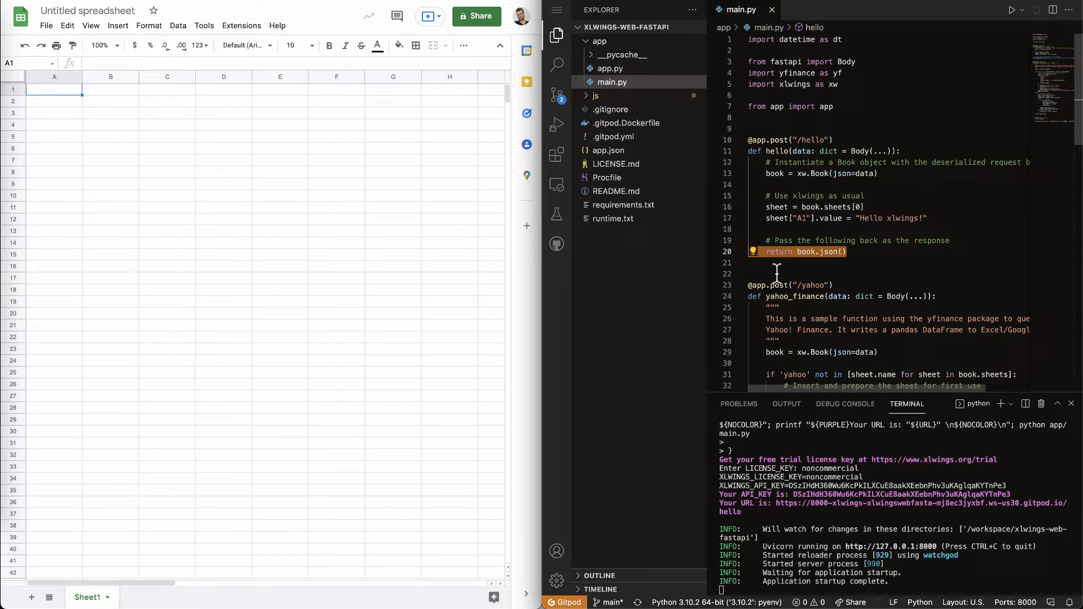
double_click(824, 107)
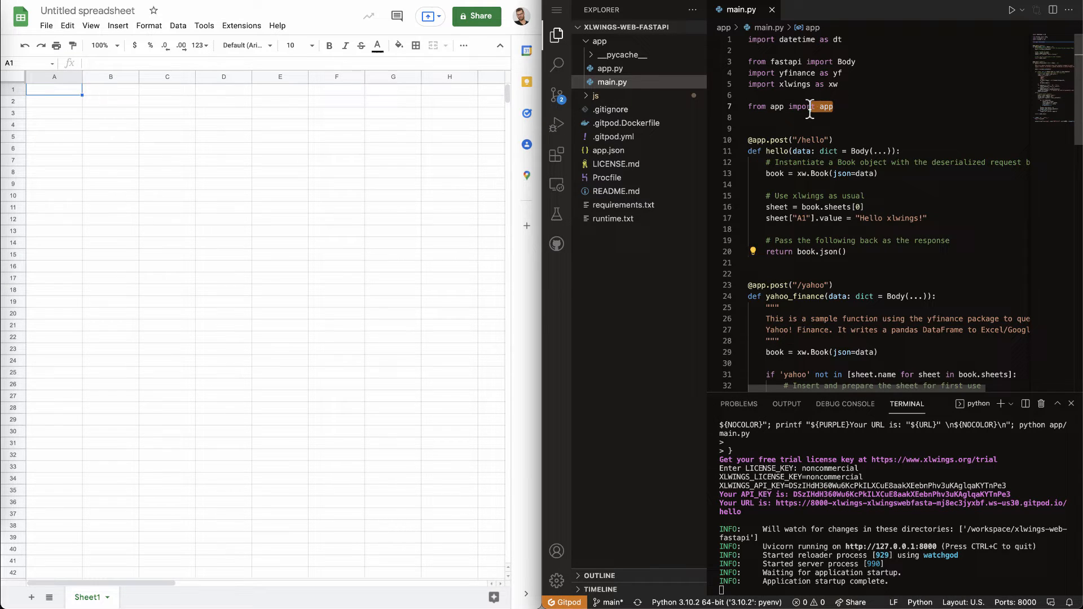
Open app.py from the app folder.
click(611, 68)
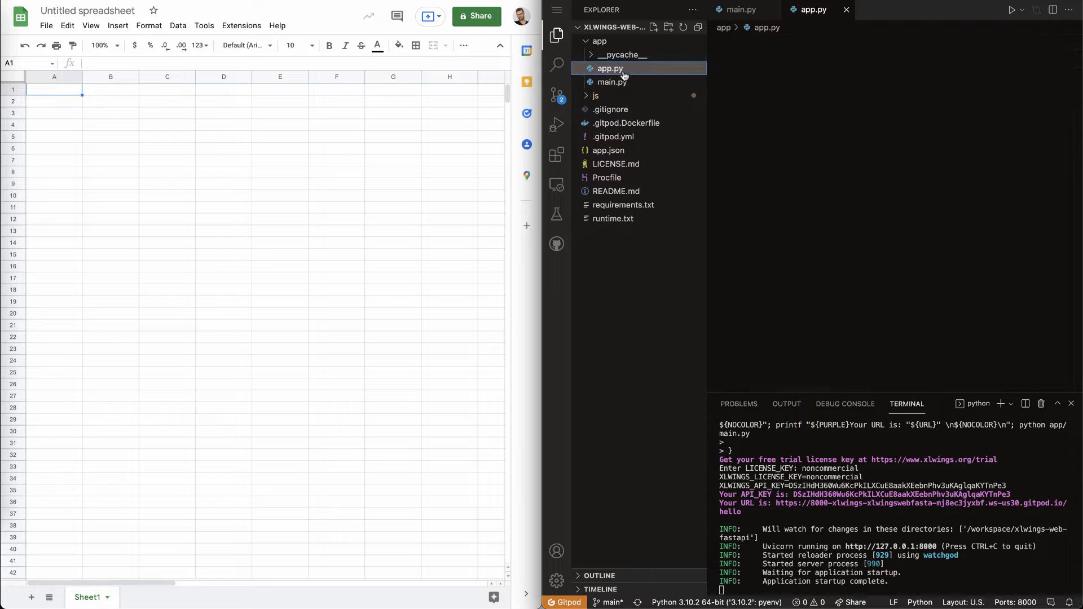
Read app.py's validate_api_key, FastAPI setup and CORS middleware, then reopen main.py.
click(609, 68)
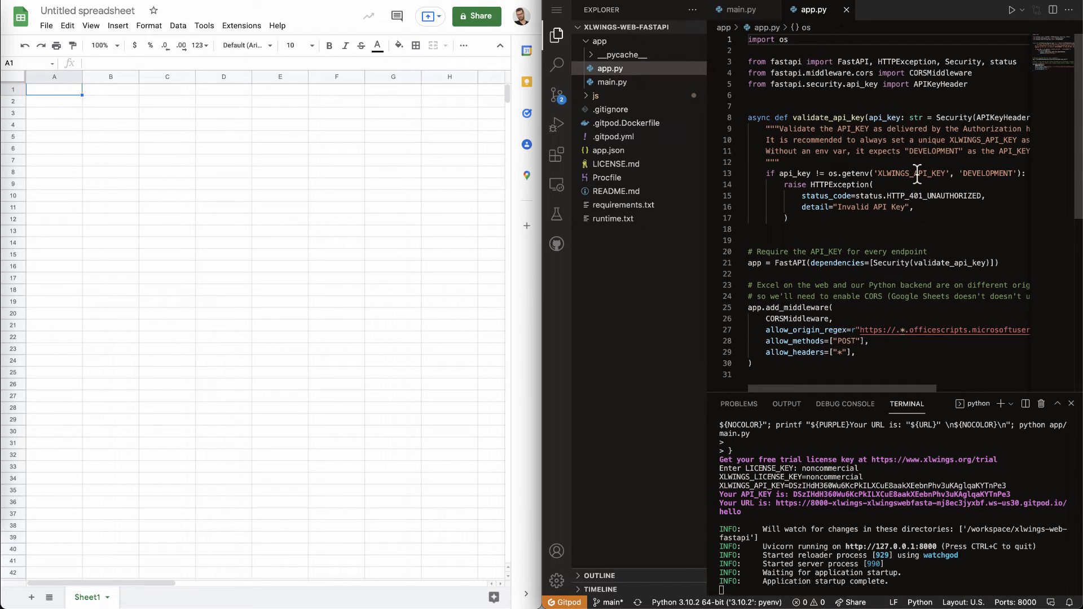
scroll(down, 3)
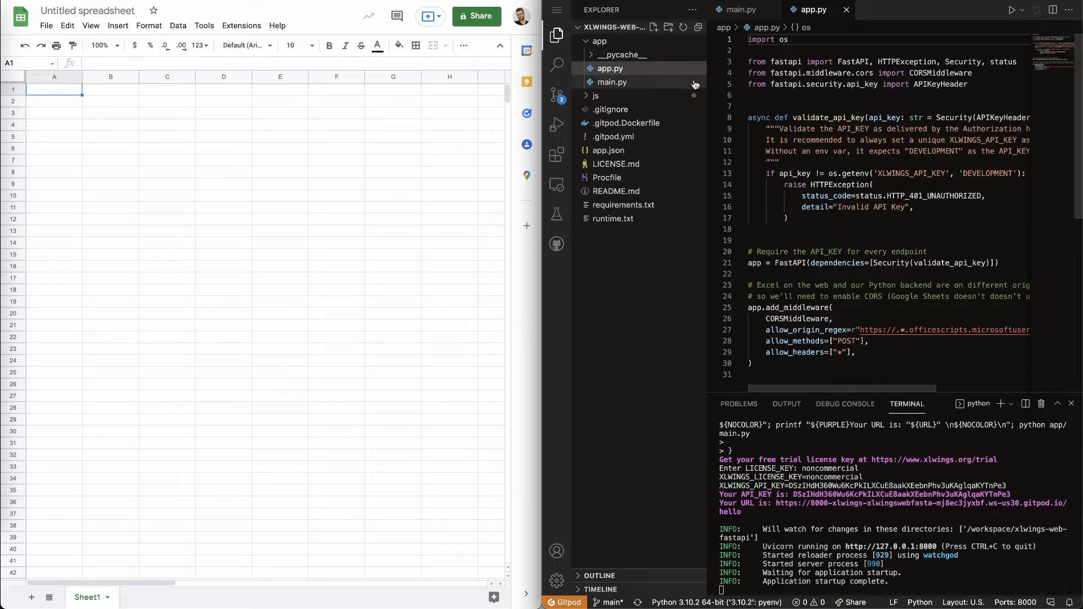
click(611, 82)
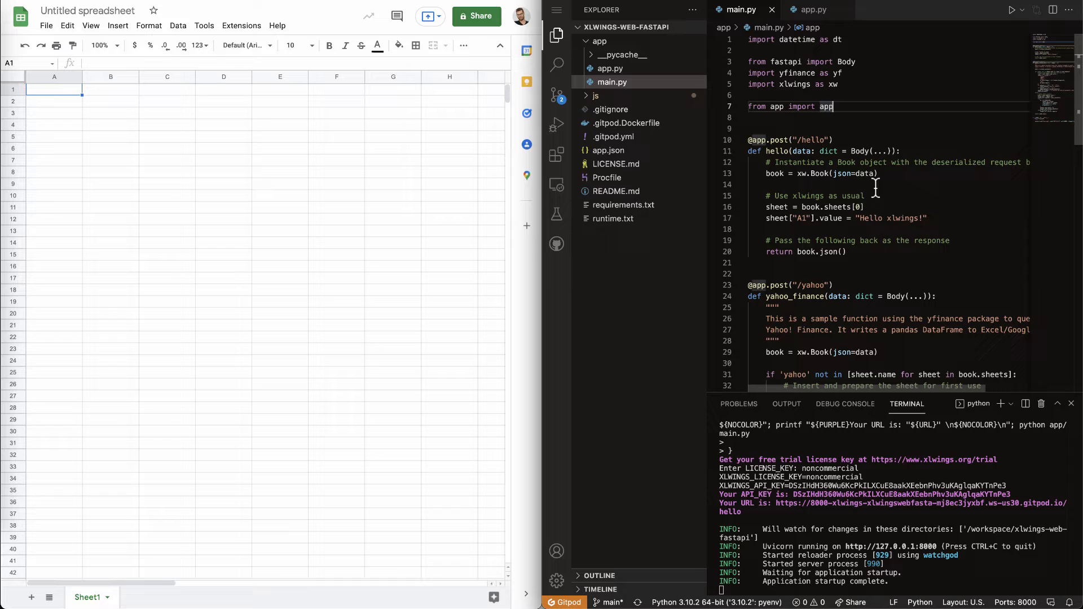
Expand the js folder and open xlwings_google.js.
click(596, 96)
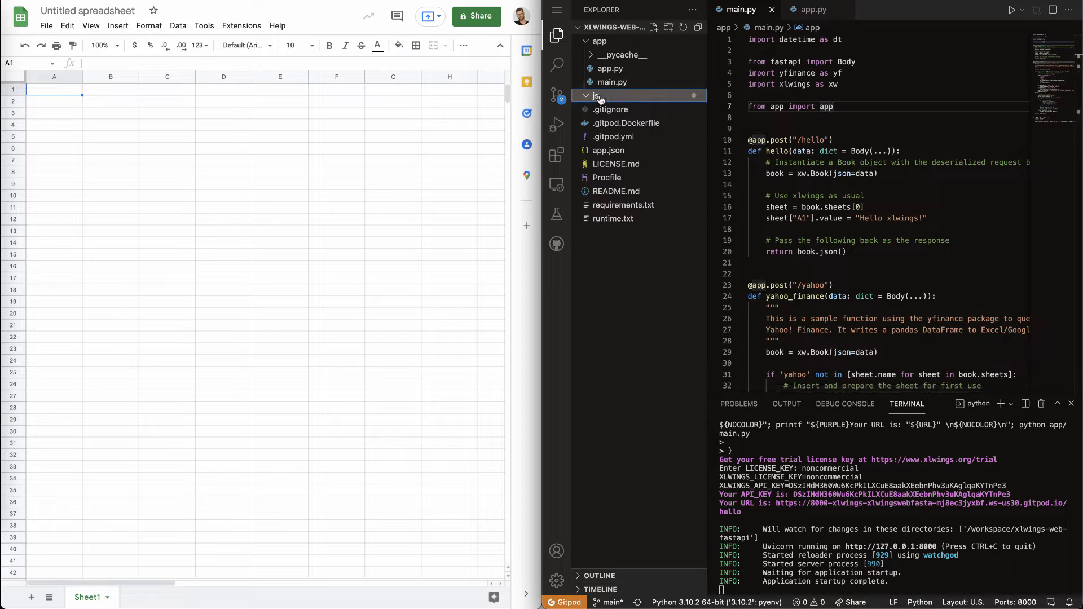
click(596, 95)
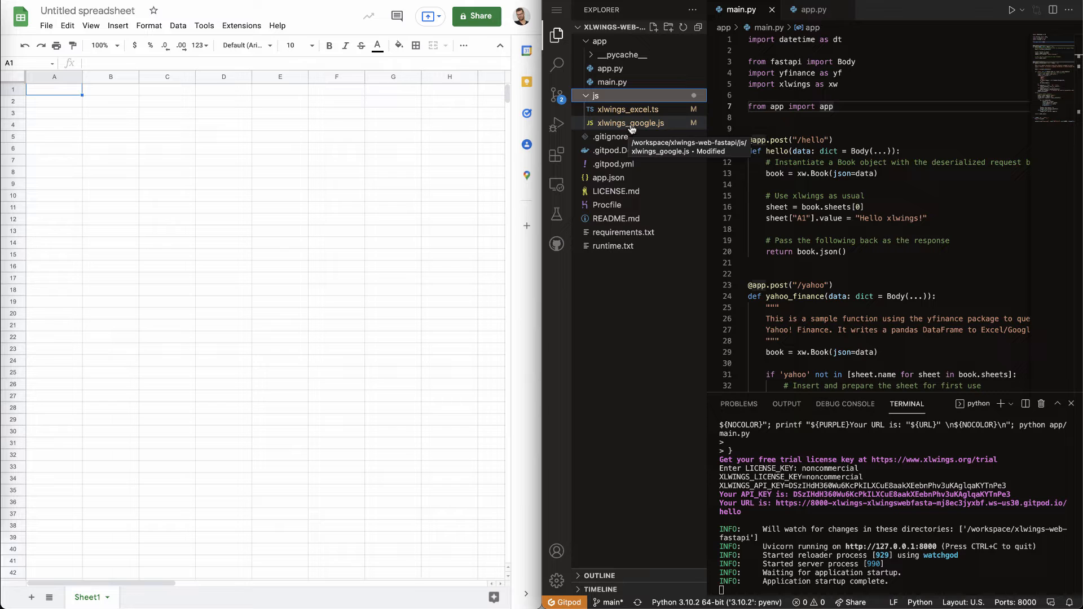
click(628, 123)
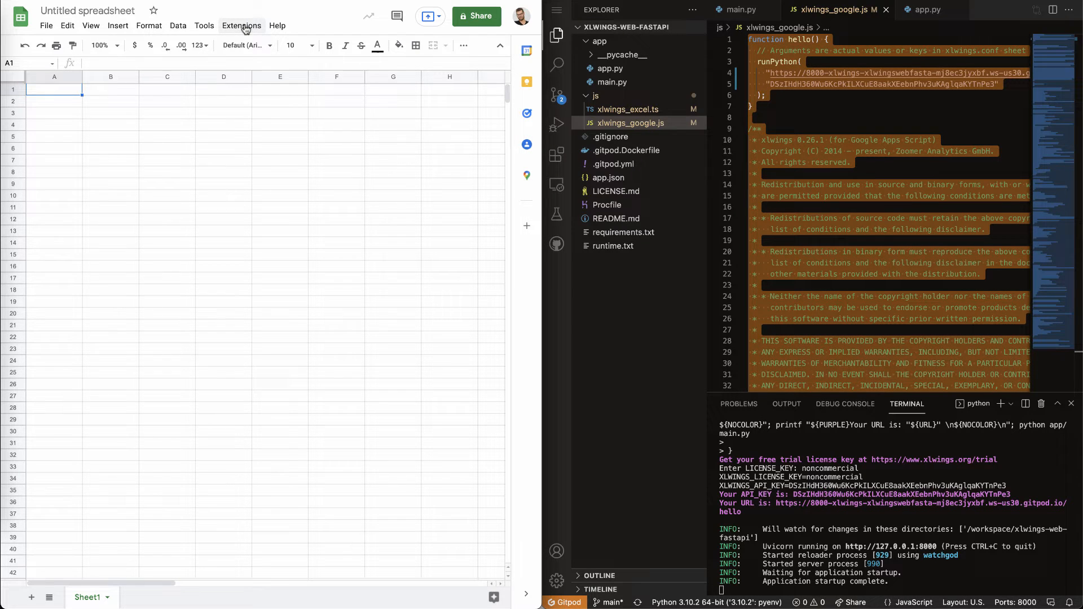
Paste the xlwings code into a new Apps Script project's Code.gs and save.
click(241, 25)
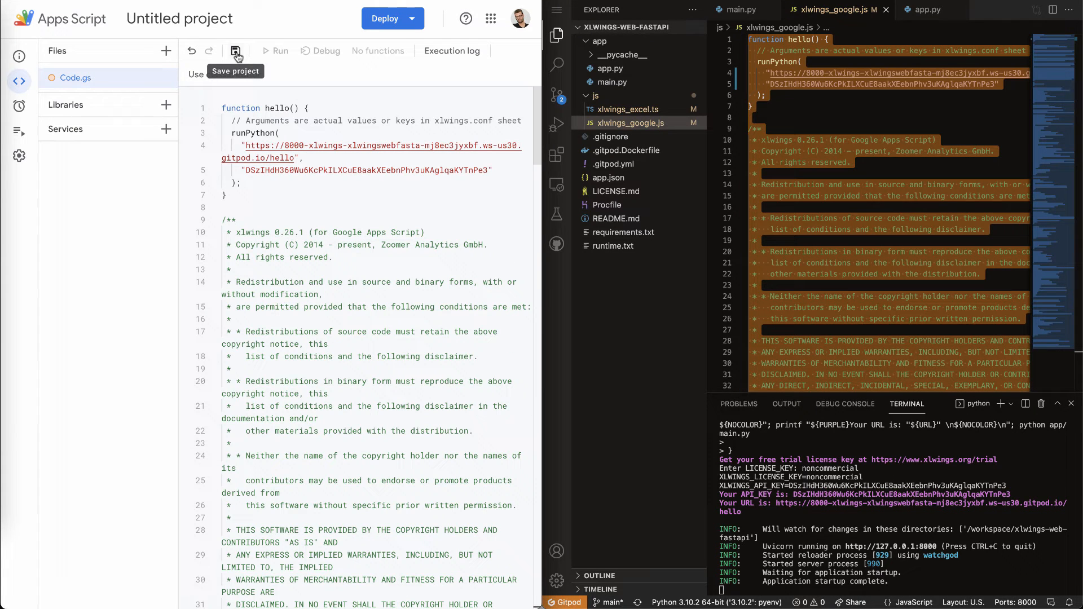
click(236, 50)
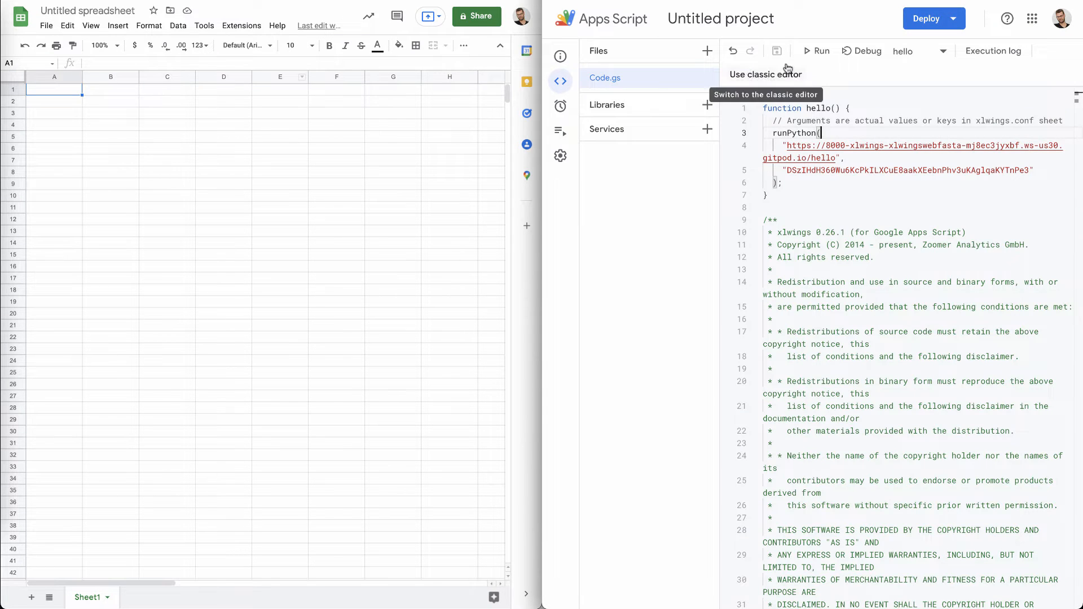
Run hello and start reviewing the requested account permissions.
click(816, 51)
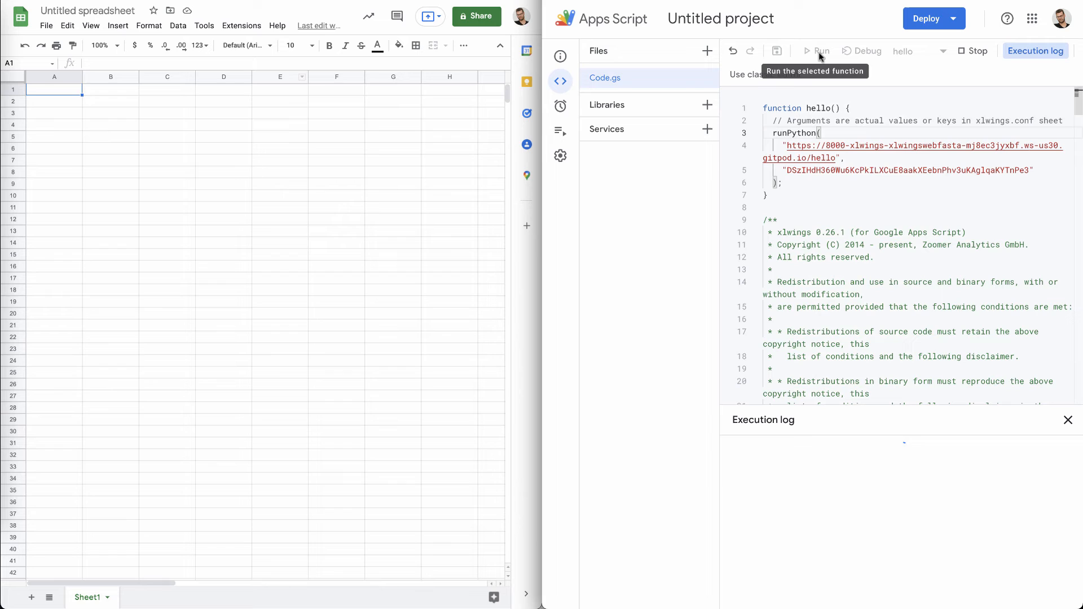
click(818, 52)
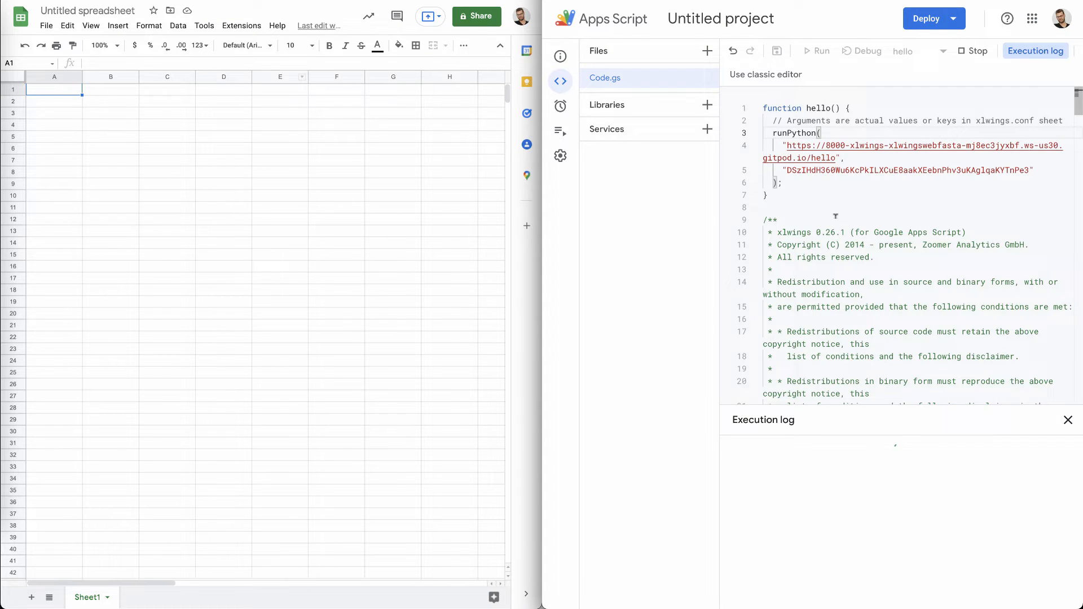
click(816, 50)
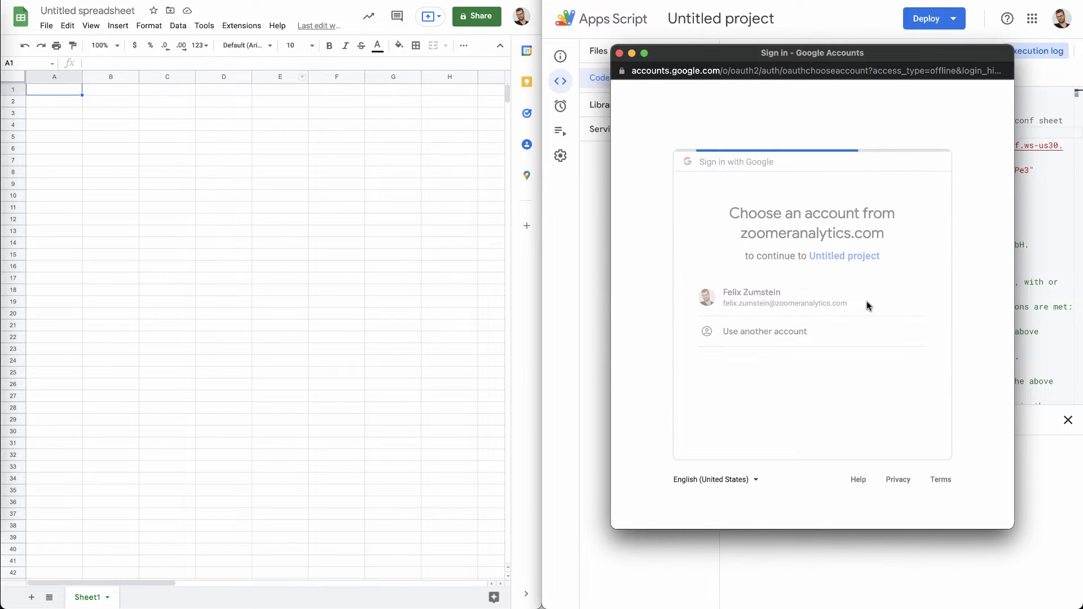
Sign in with the Google account, allow access, and run hello again.
click(784, 298)
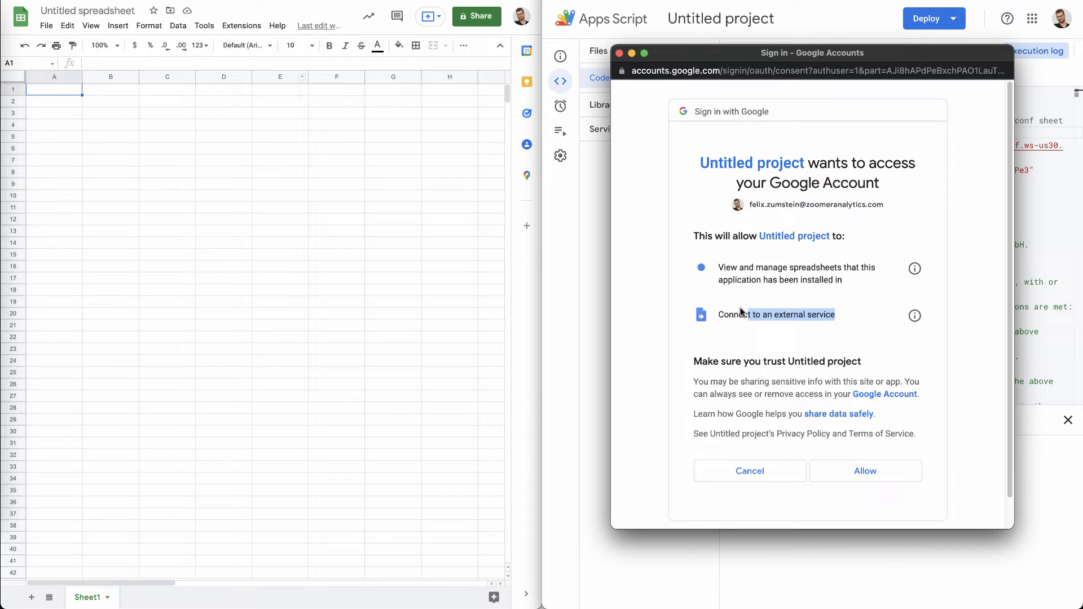
mouse_move(855, 284)
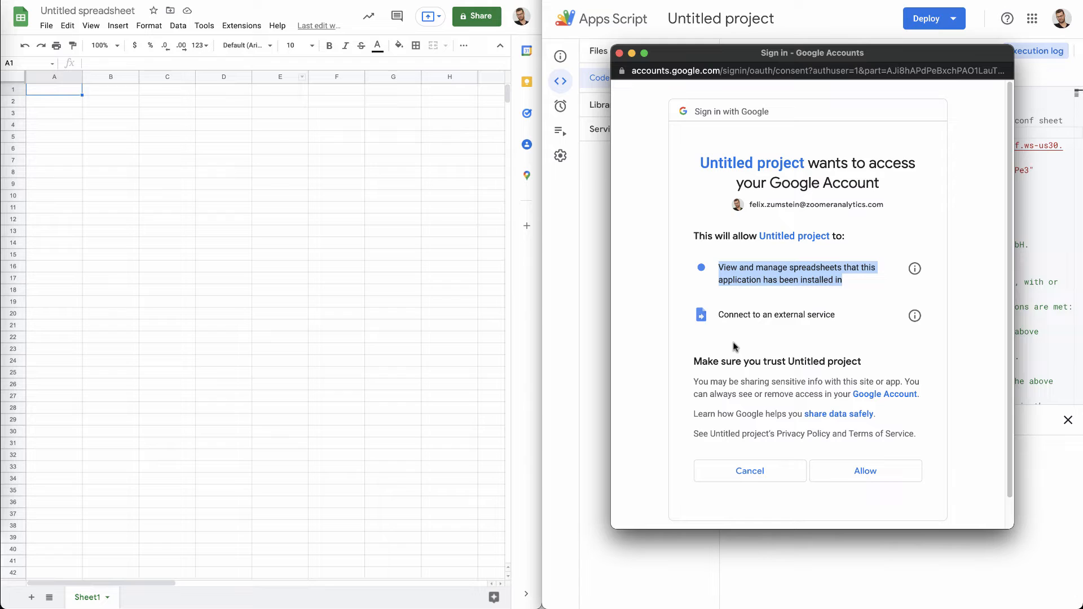
mouse_move(417, 255)
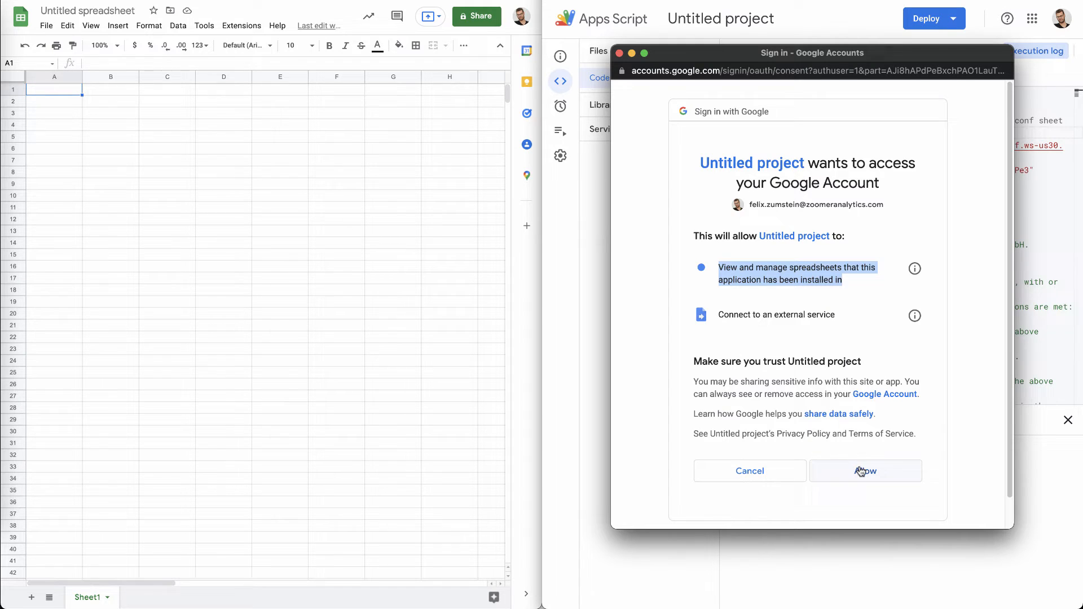
click(865, 471)
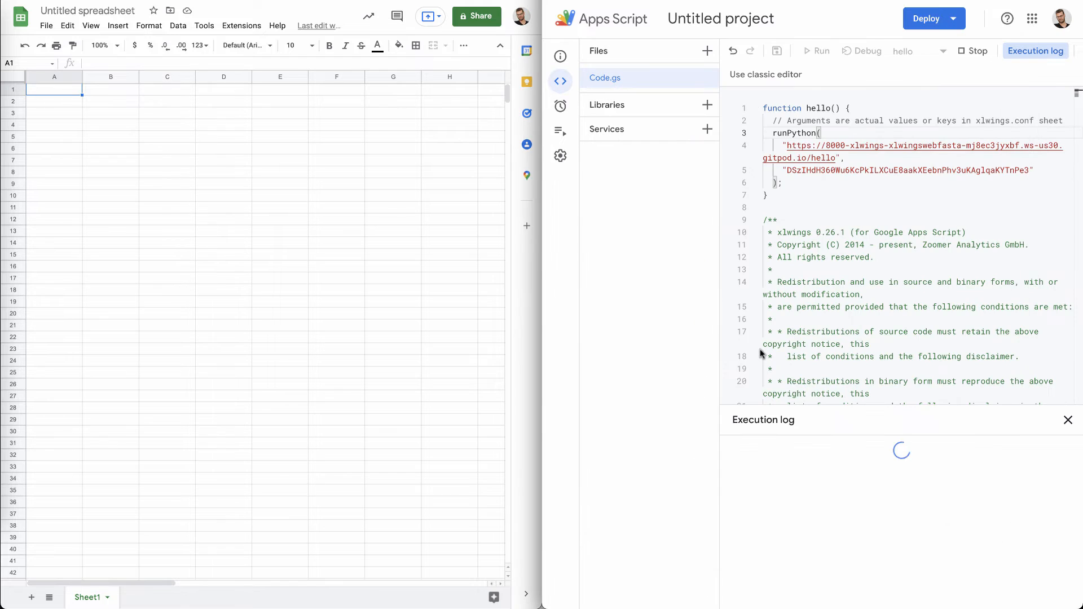
click(820, 50)
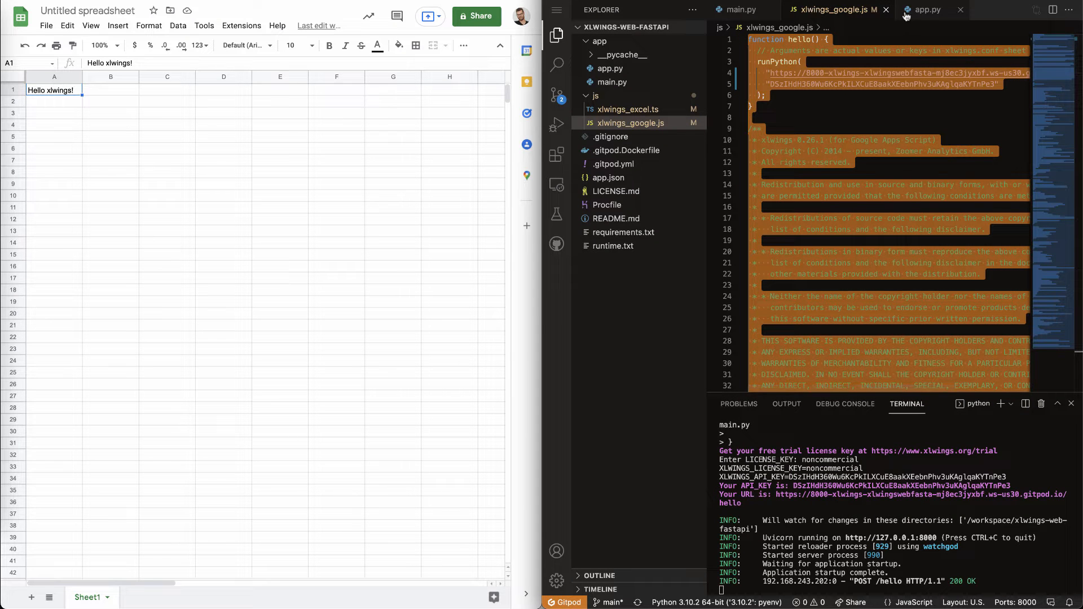
Replace 'Hello' with 'Bye' in main.py's hello endpoint greeting.
click(741, 10)
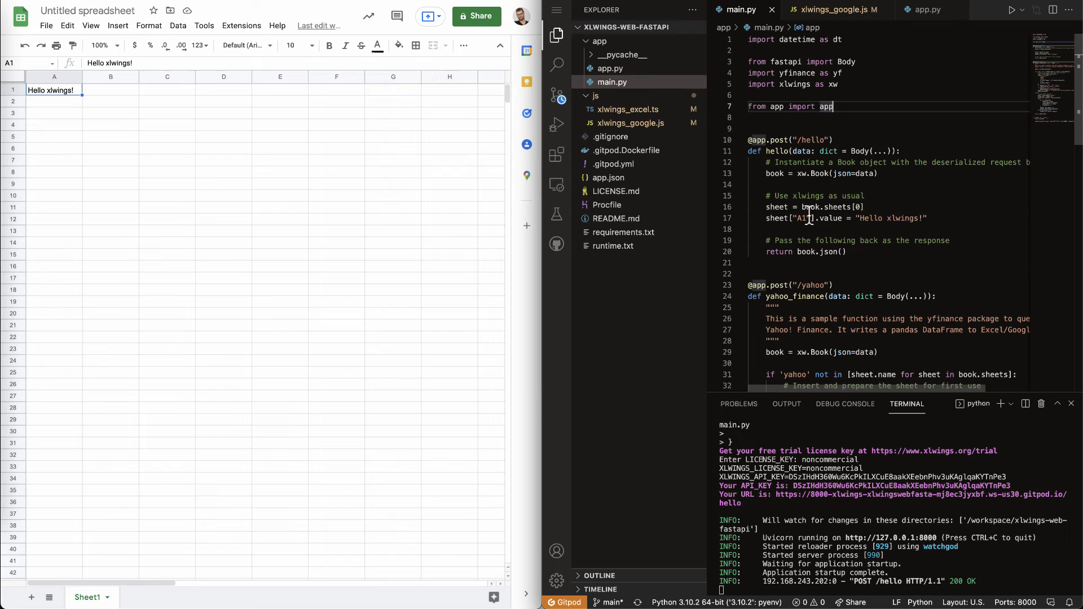
double_click(871, 219)
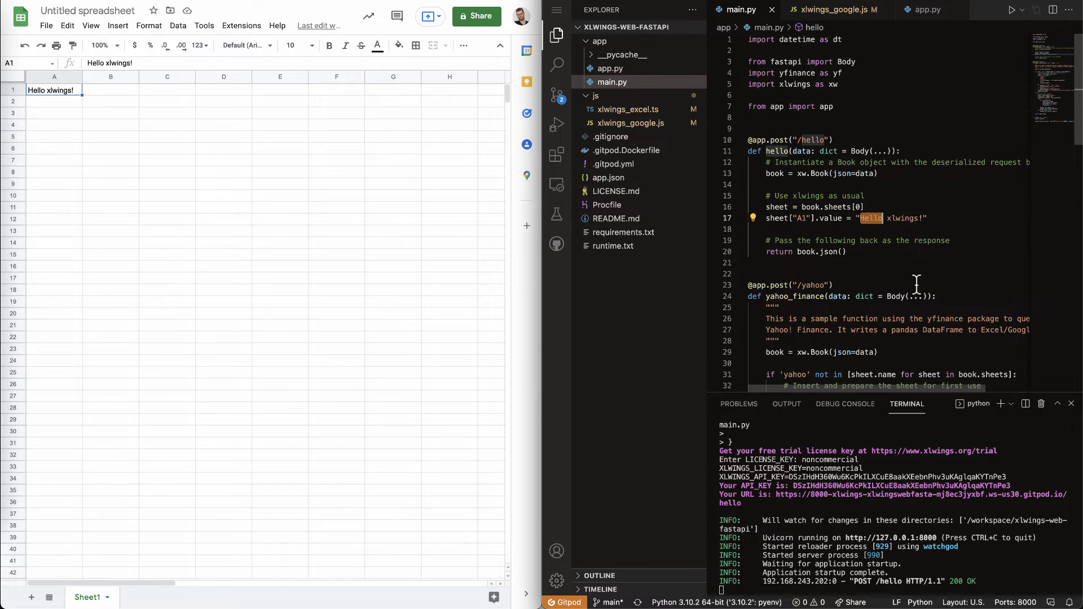
text(Bye)
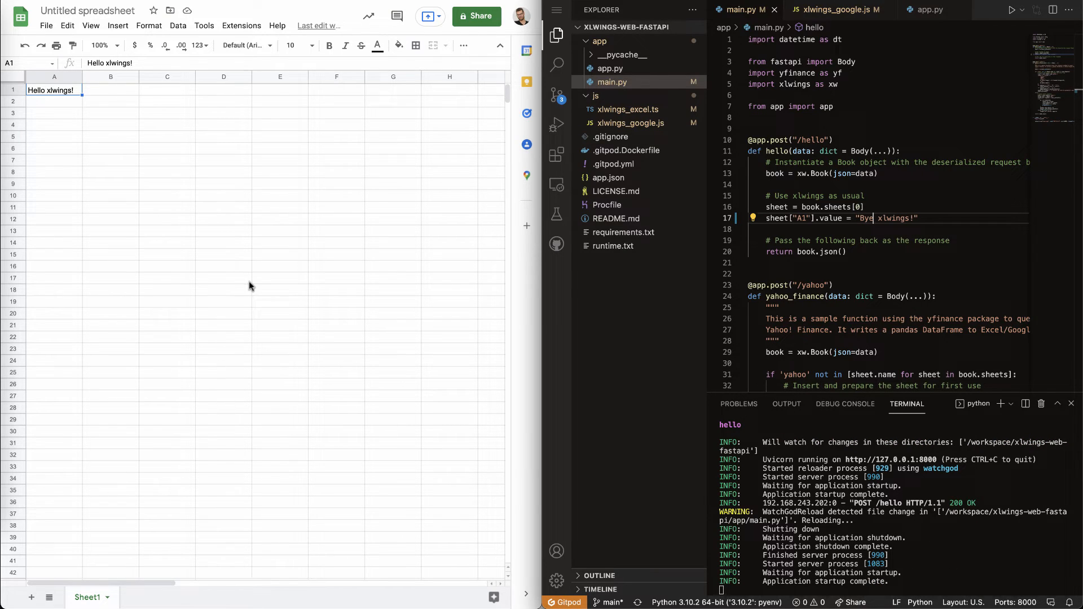
mouse_move(180, 111)
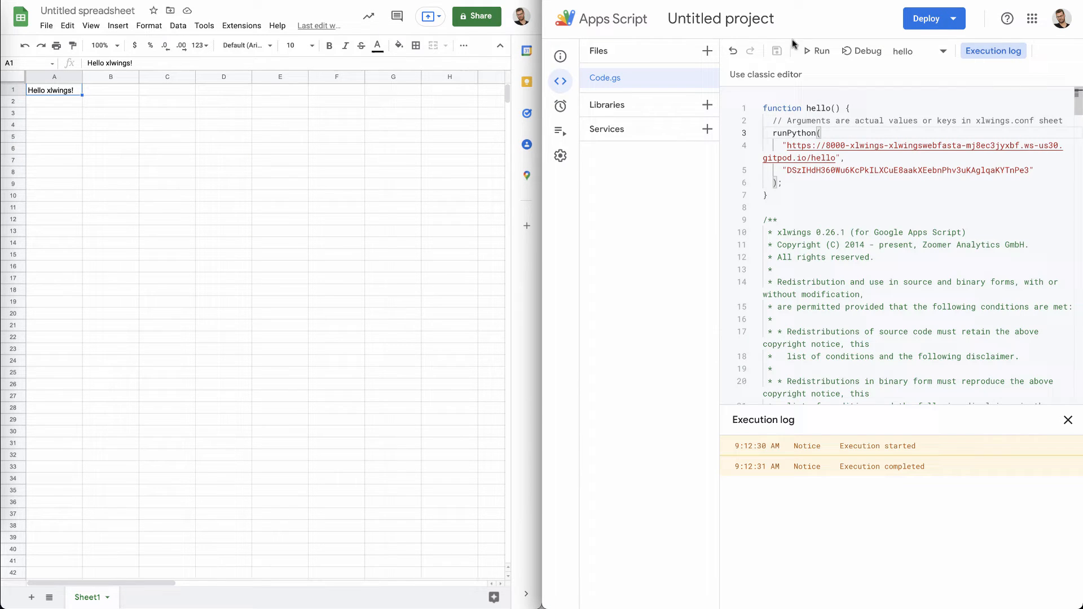
Rerun hello so cell A1 shows 'Bye xlwings!'.
click(818, 50)
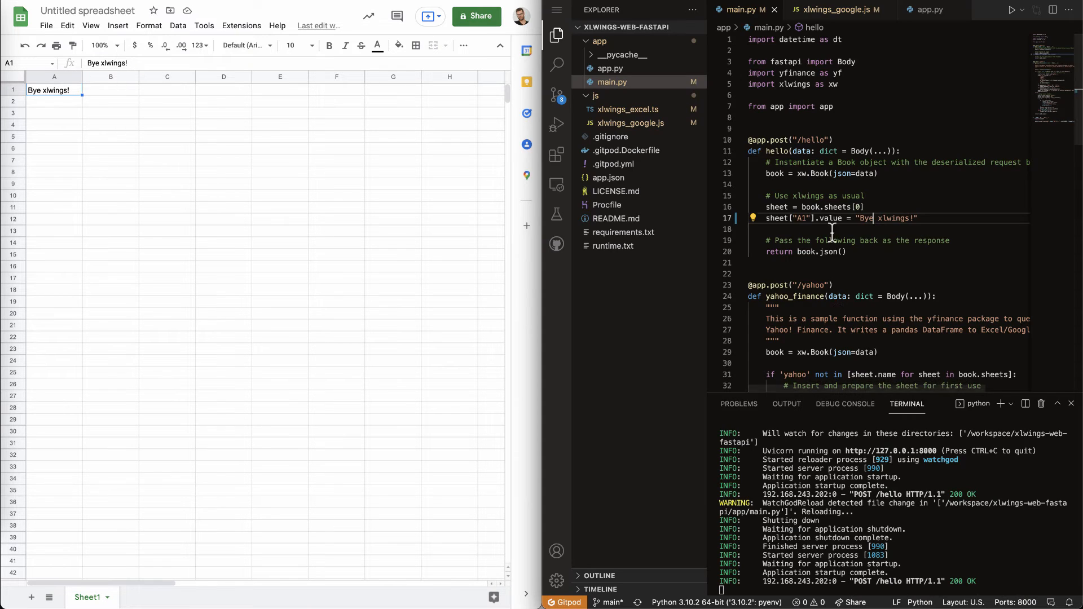
scroll(down, 3)
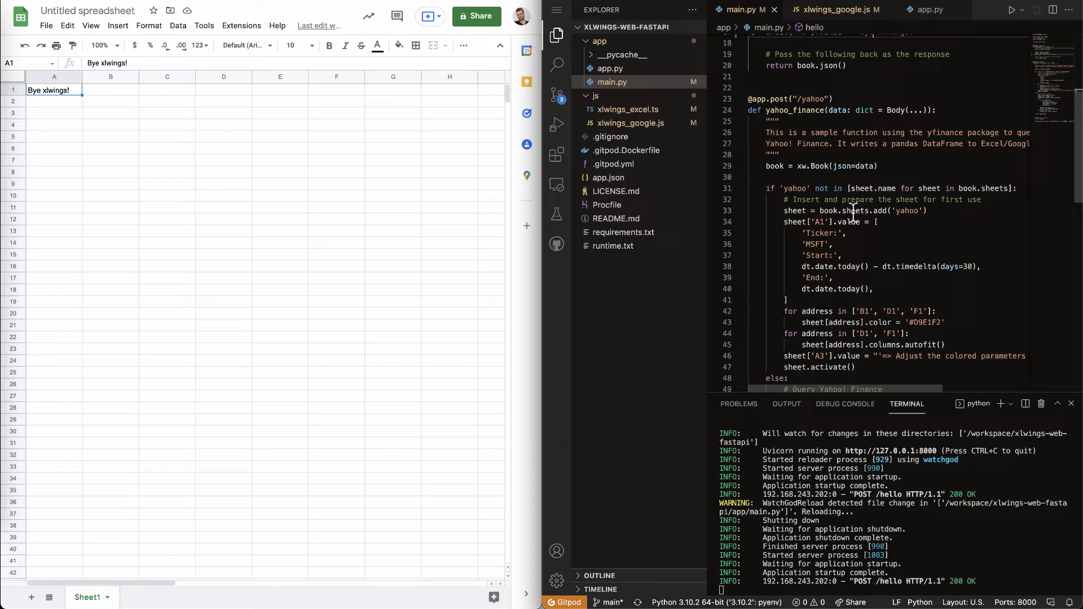
scroll(down, 3)
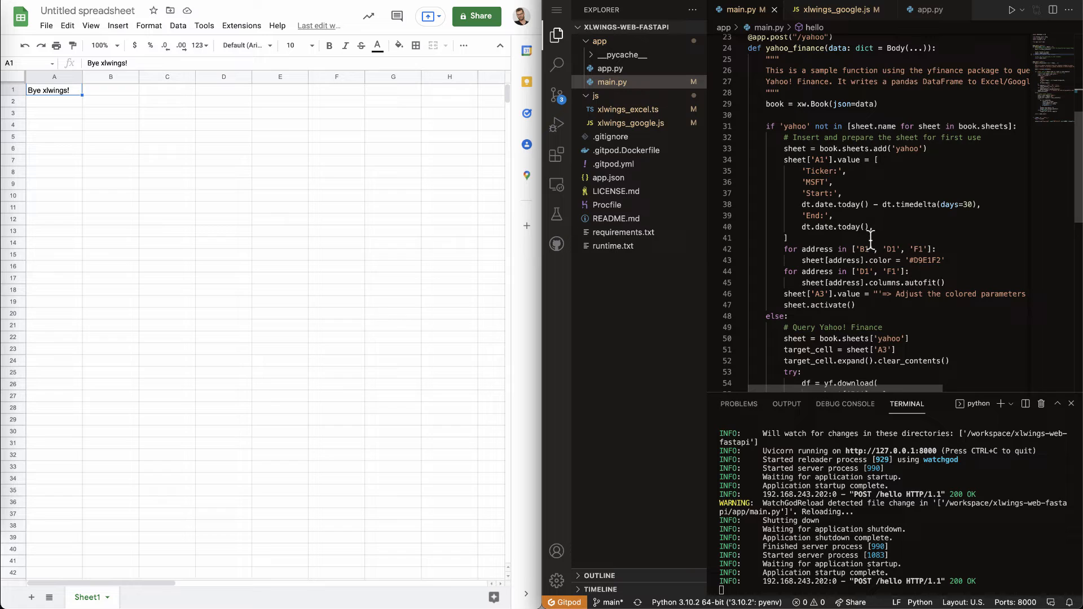
mouse_move(886, 228)
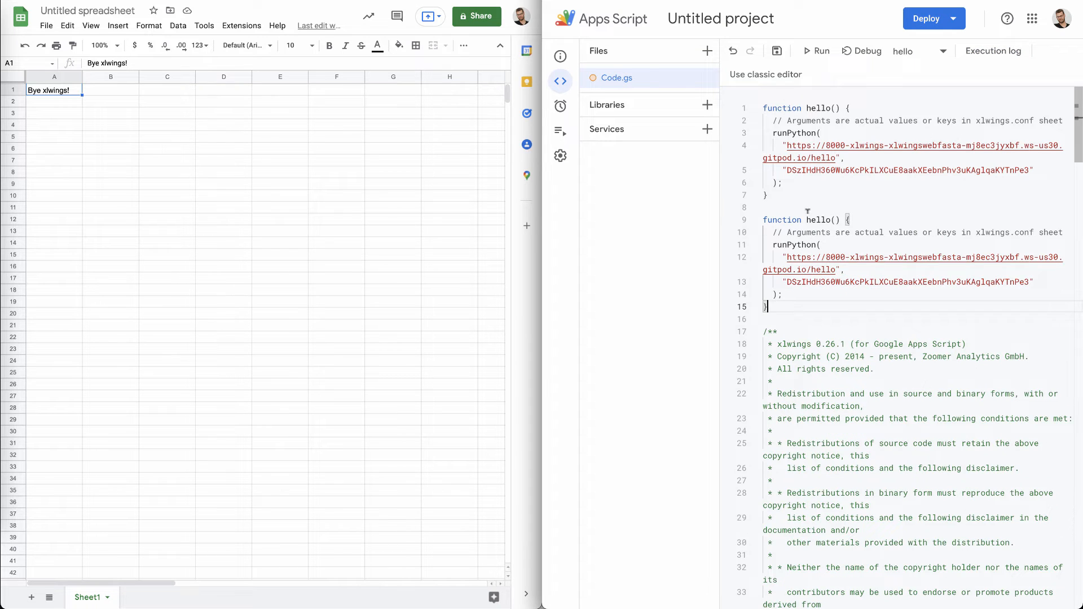
Create a yahoo function by copying hello, renaming it, and pointing it to /yahoo.
text(hya)
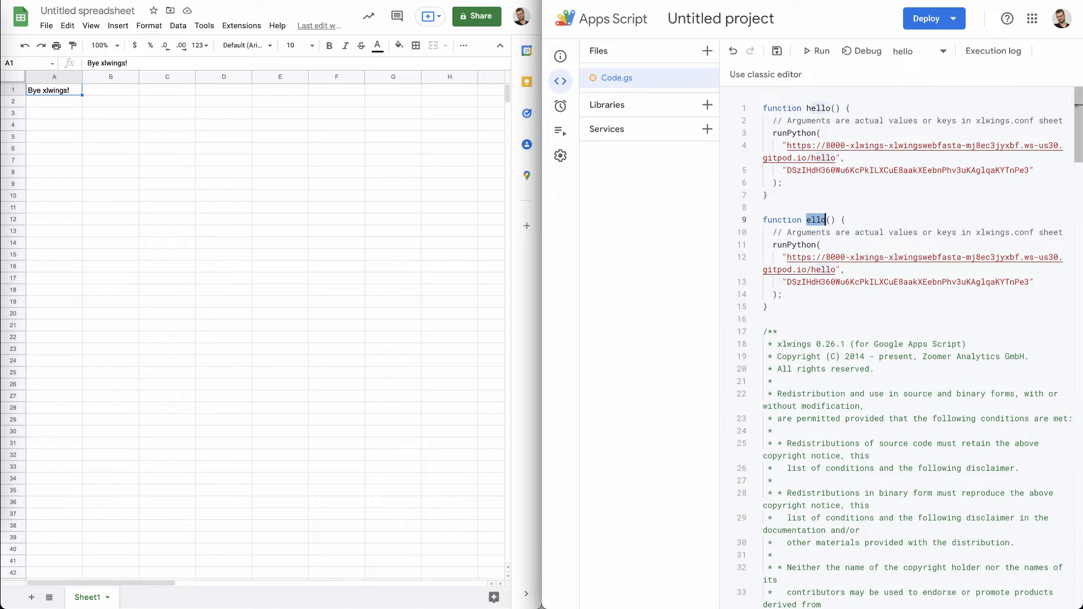
text(yahoo)
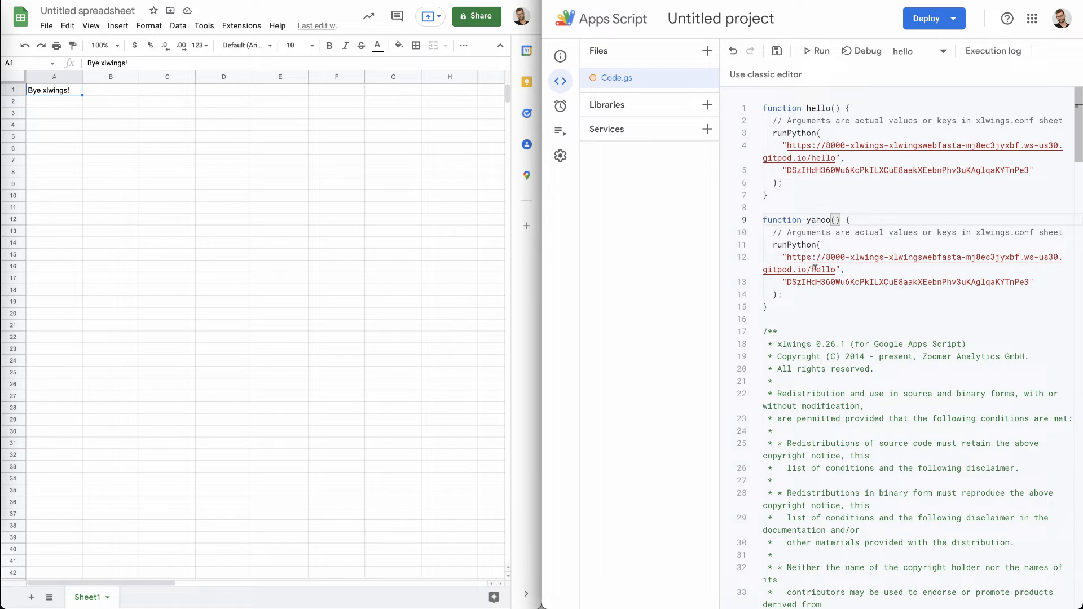
text(yahoo)
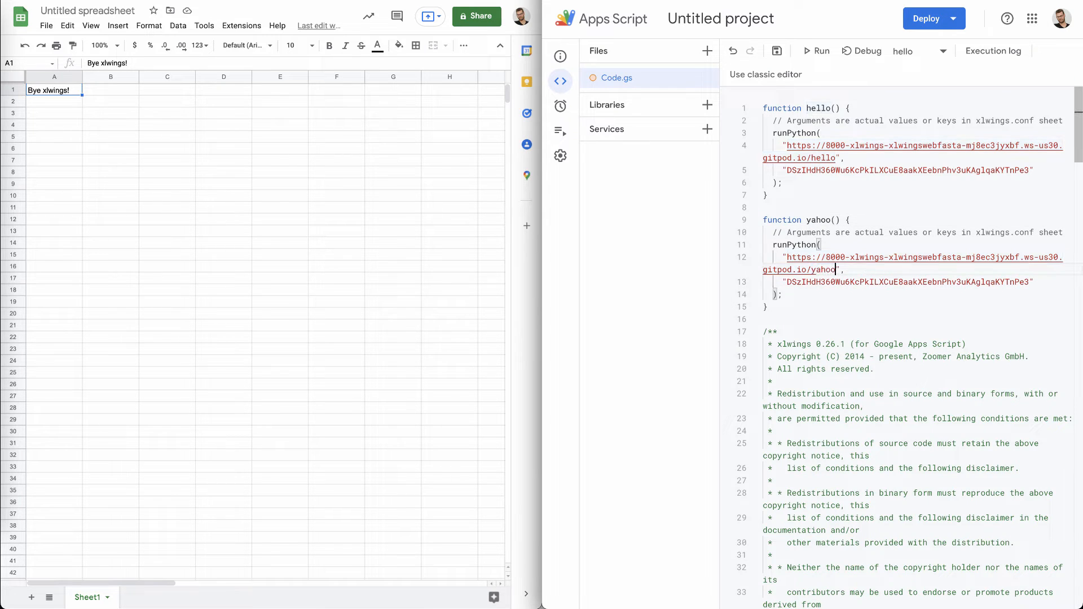
mouse_move(776, 50)
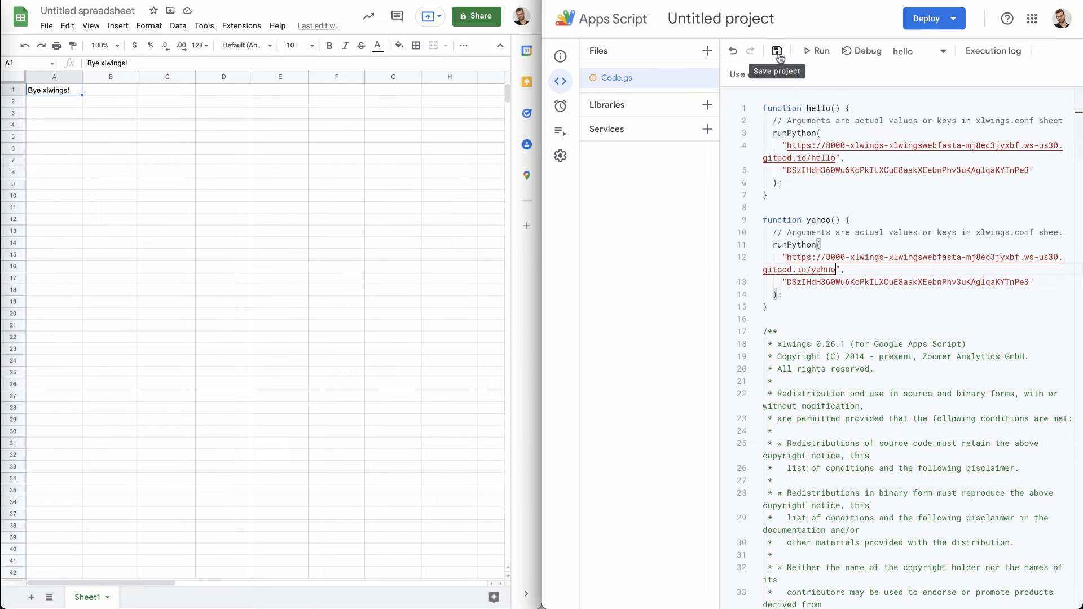
Save the project and run the yahoo function.
click(776, 51)
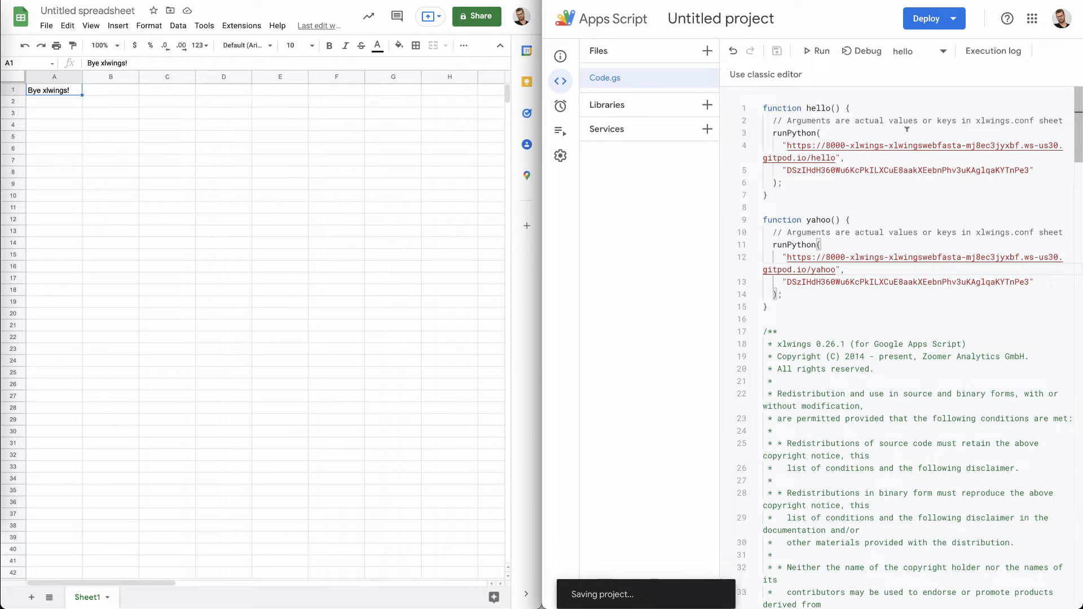
click(941, 50)
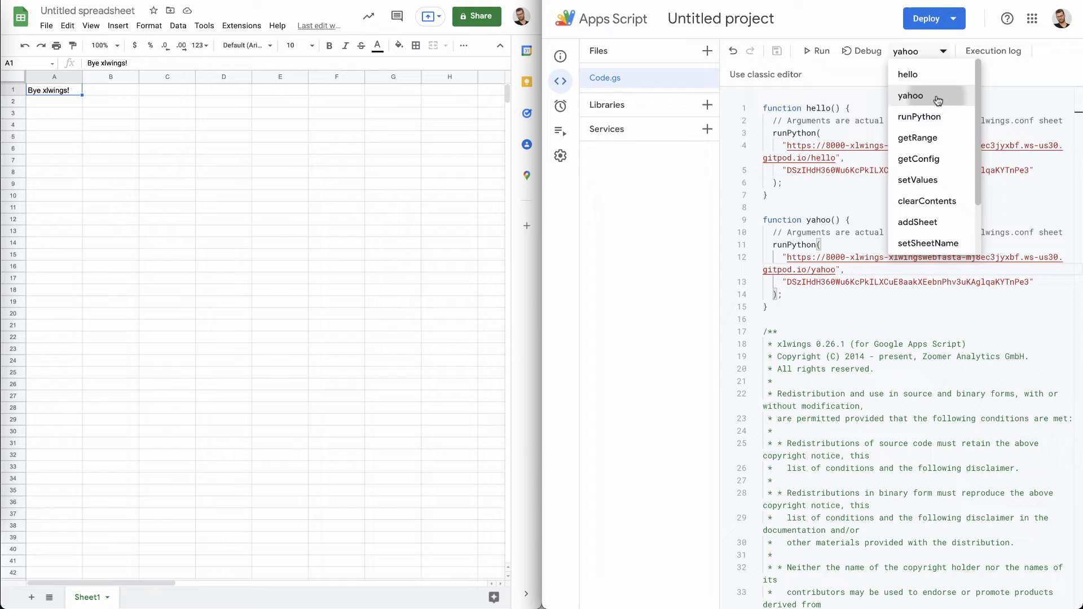
click(911, 96)
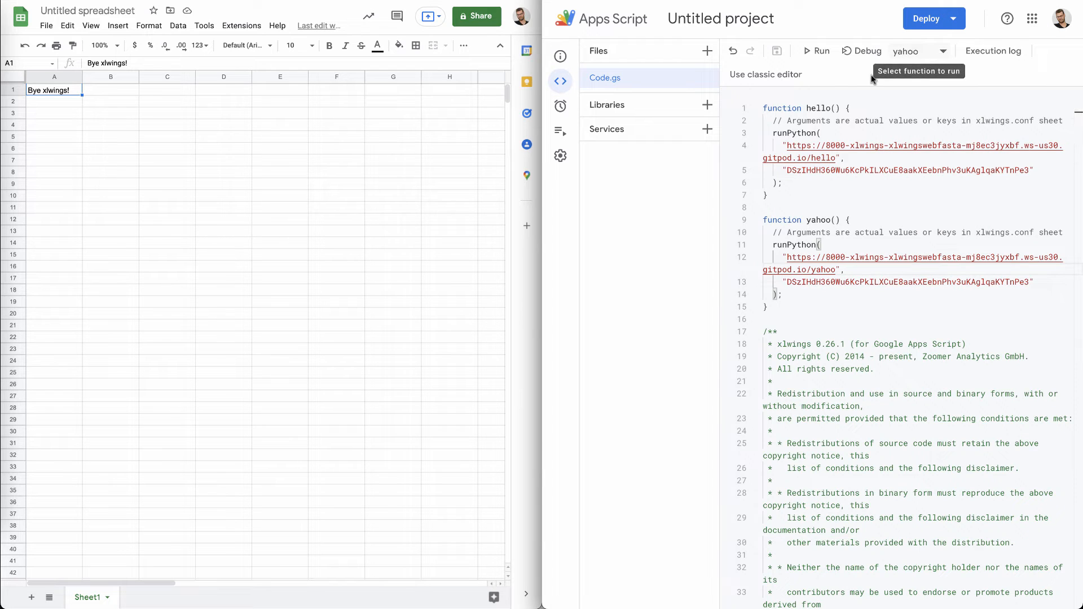
mouse_move(817, 50)
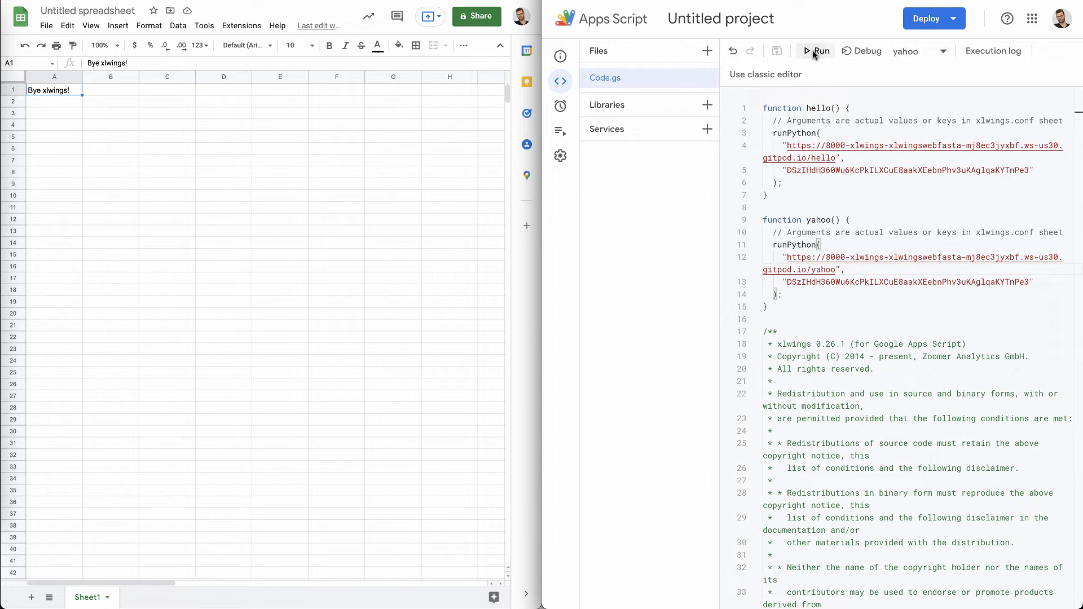
click(817, 50)
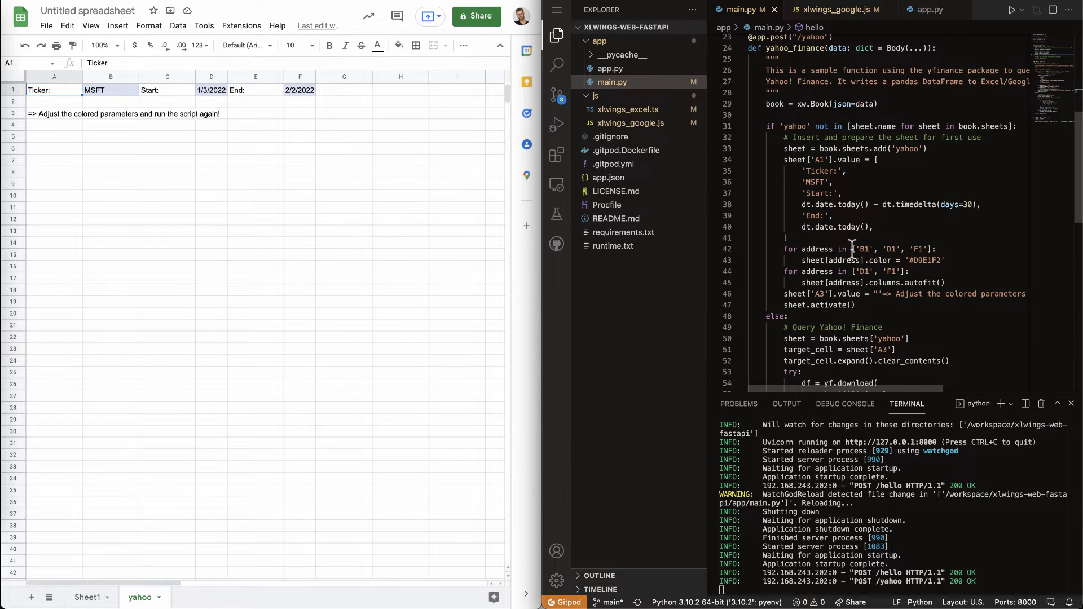
mouse_move(293, 499)
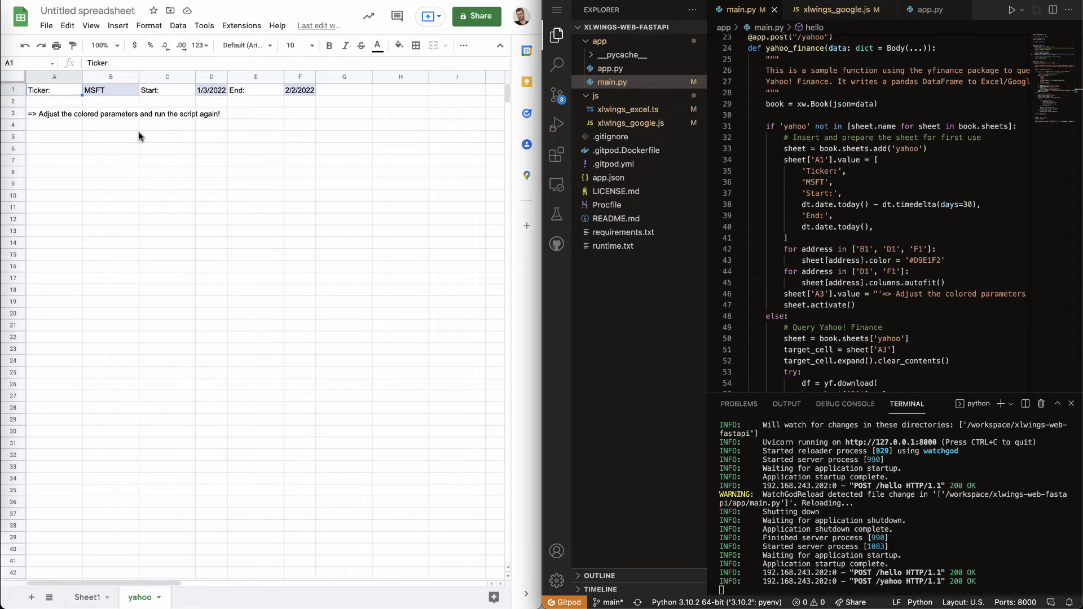
mouse_move(274, 152)
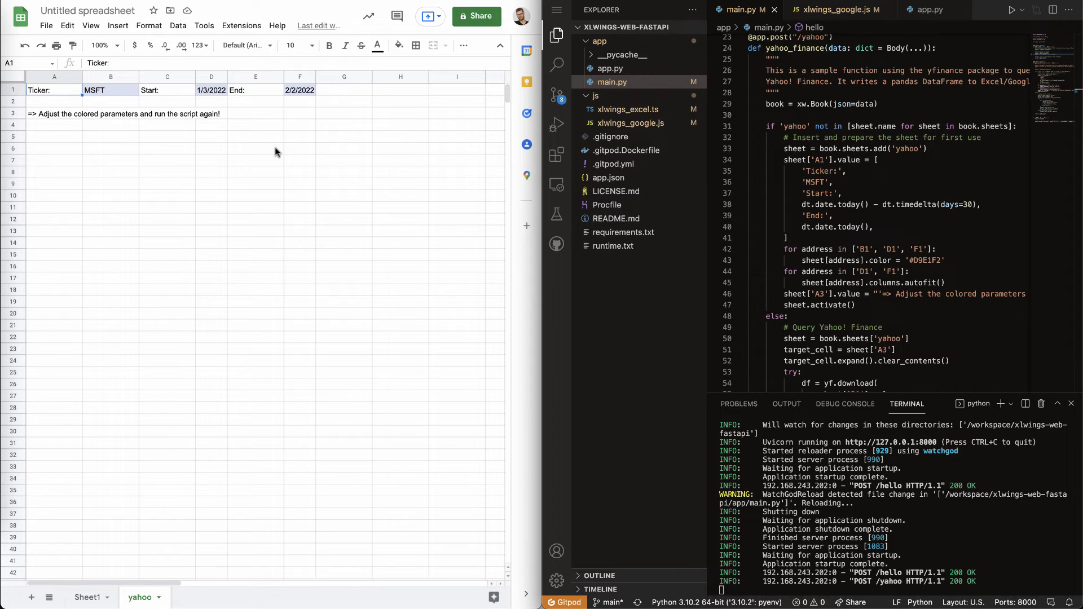
mouse_move(79, 159)
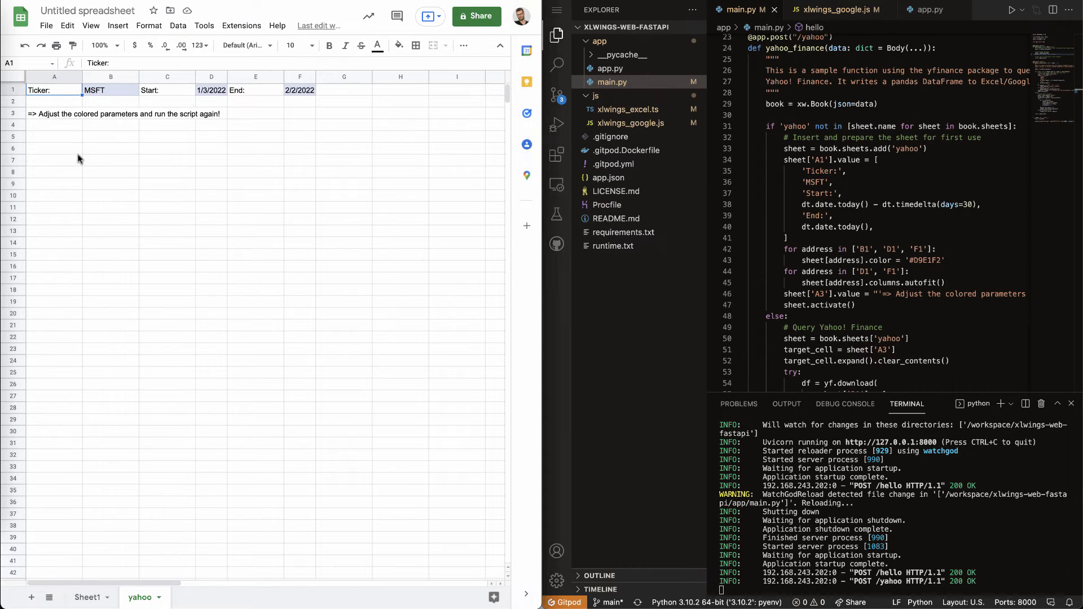
mouse_move(80, 164)
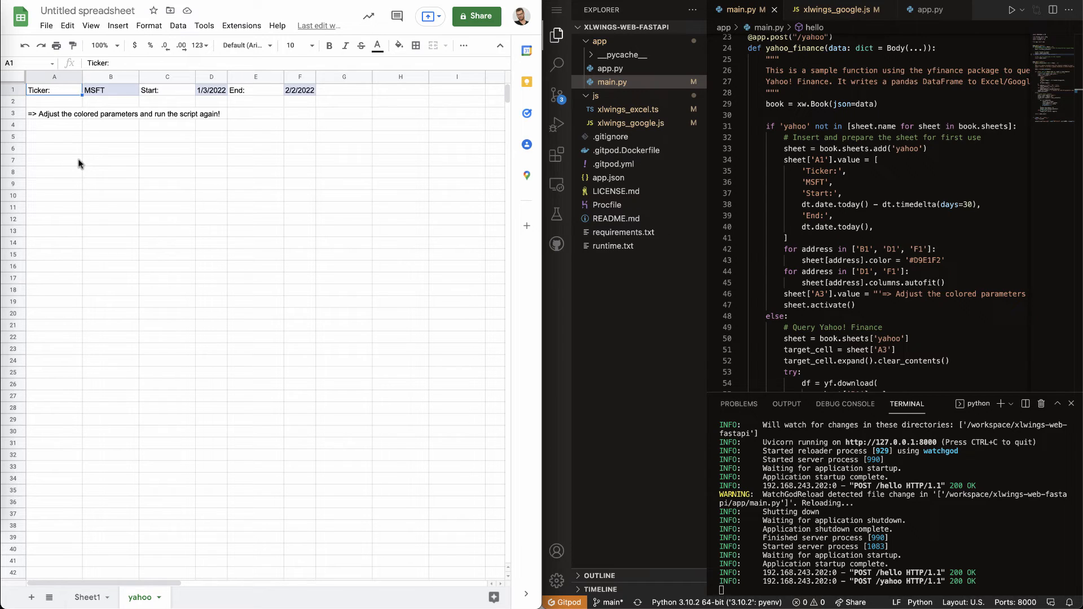
mouse_move(117, 26)
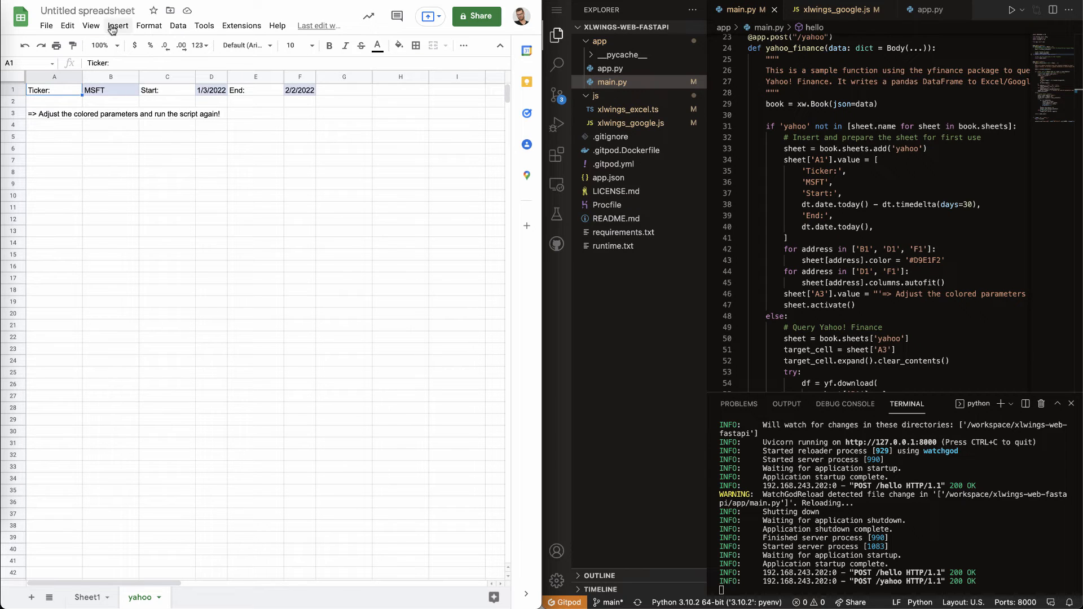
Insert a drawing with a wide rectangle labelled 'Run' and open its alignment options.
click(118, 26)
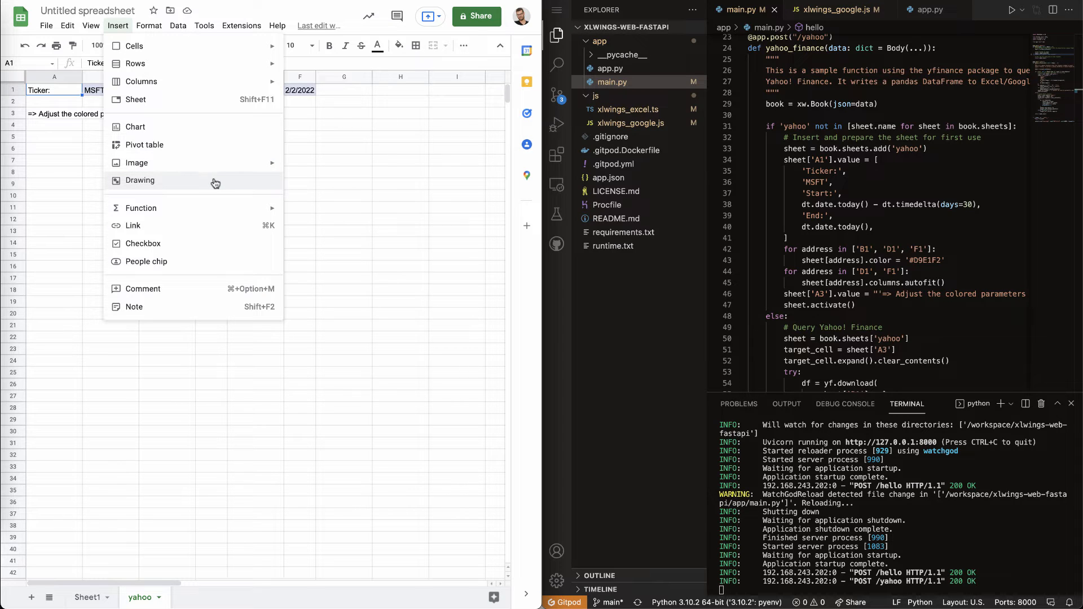
click(140, 180)
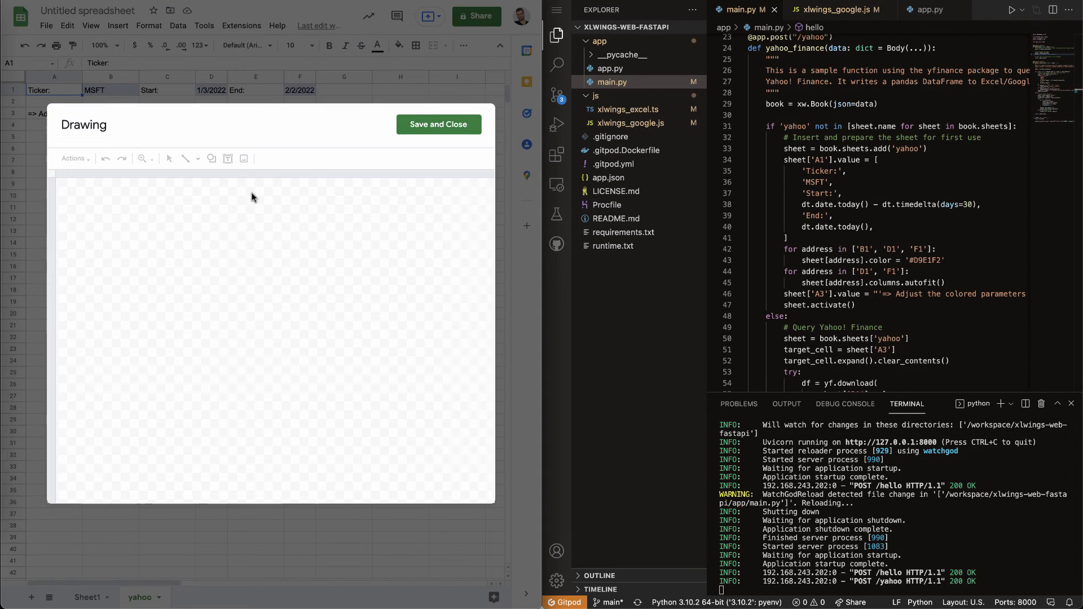
click(211, 158)
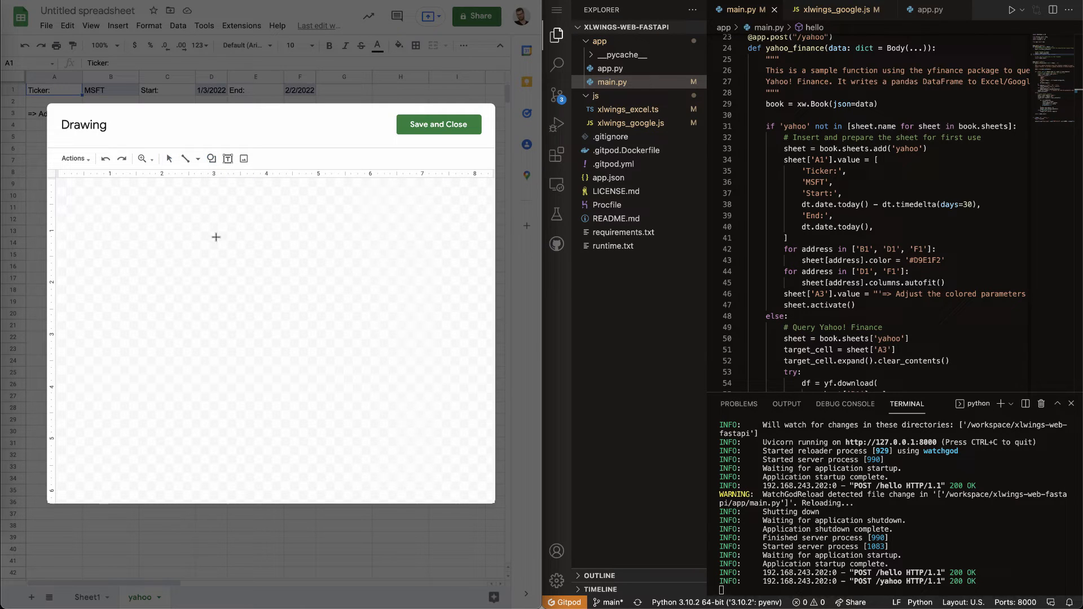
drag(185, 228, 343, 253)
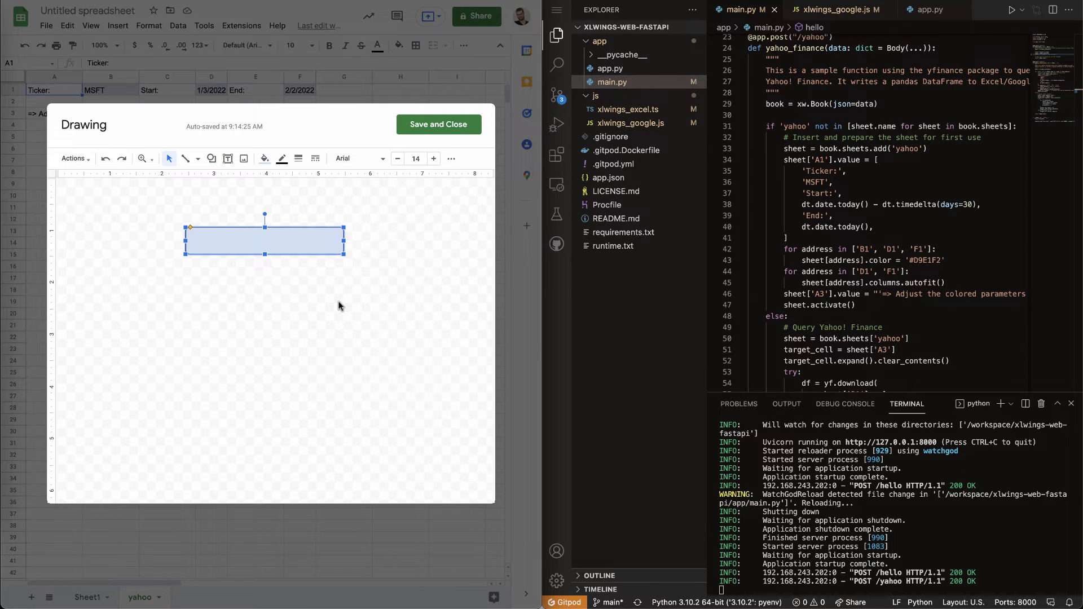
text(Run)
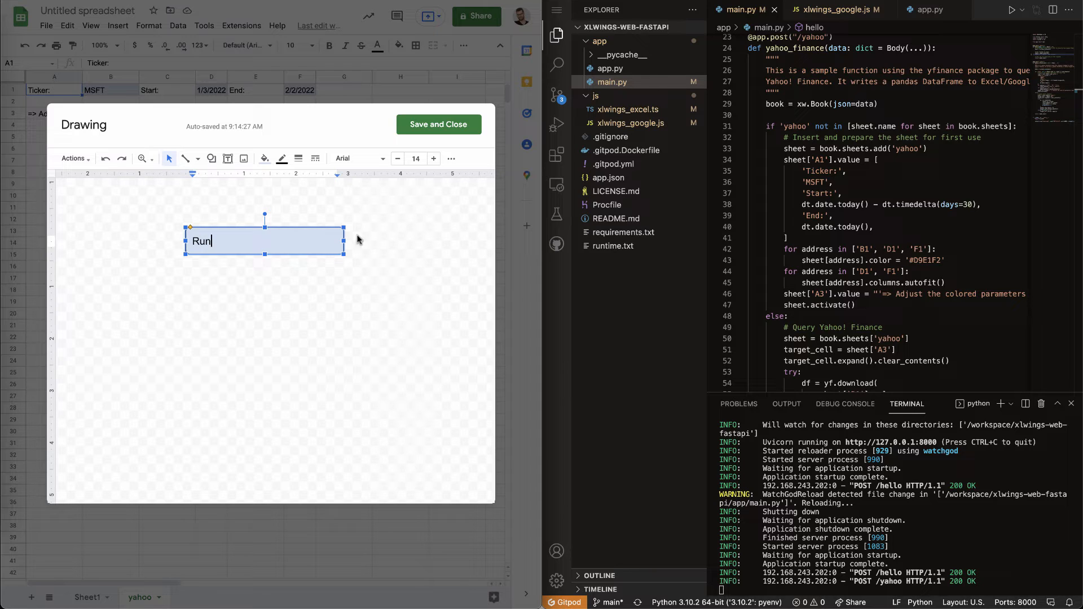
mouse_move(326, 165)
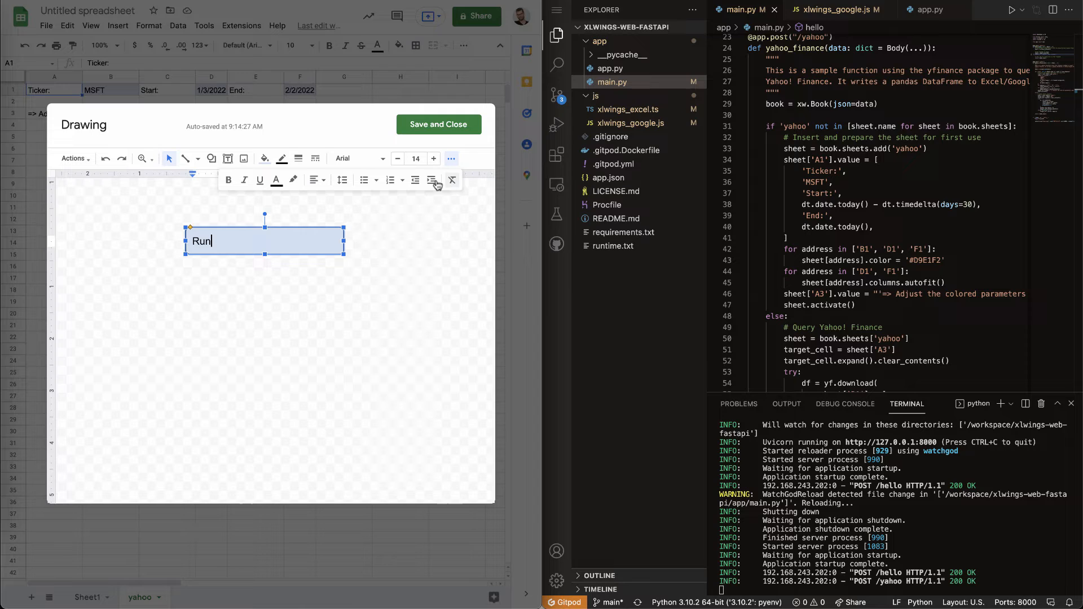
click(314, 180)
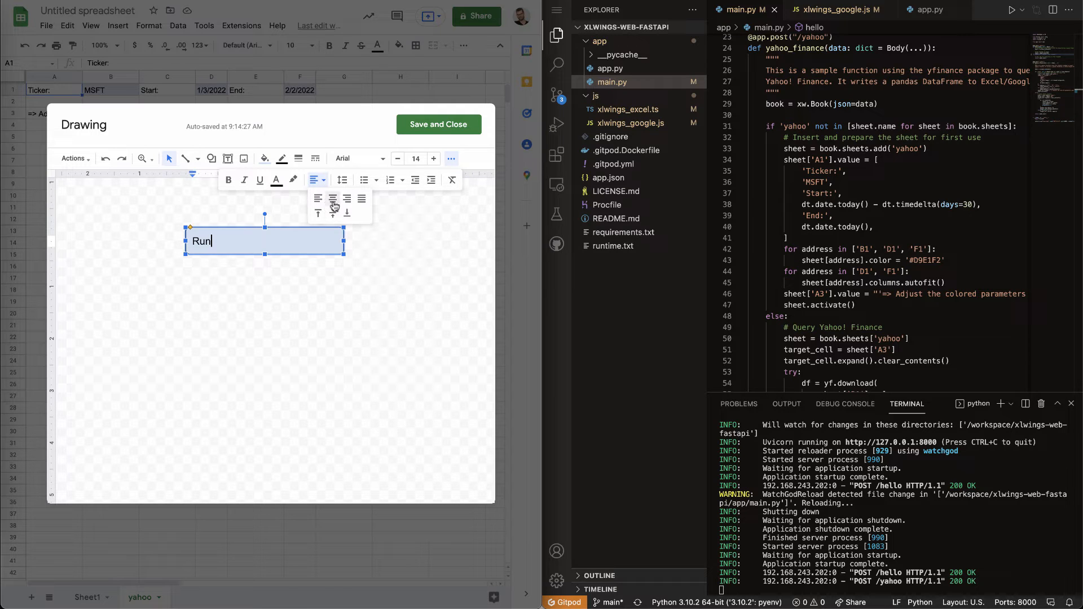
Assign the 'yahoo' script to the Run drawing on the yahoo sheet.
click(438, 124)
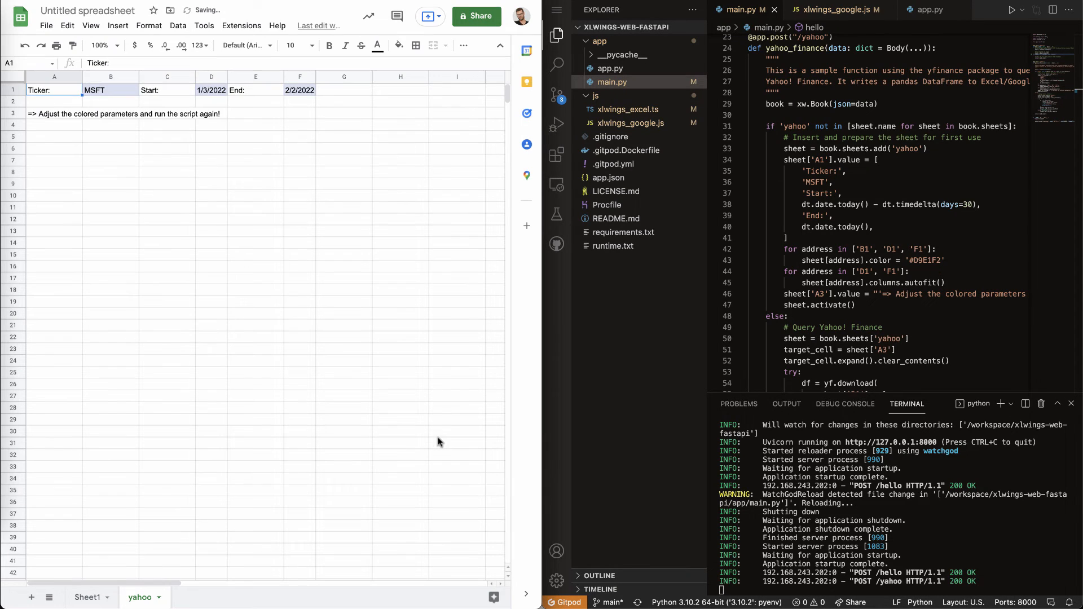
click(176, 141)
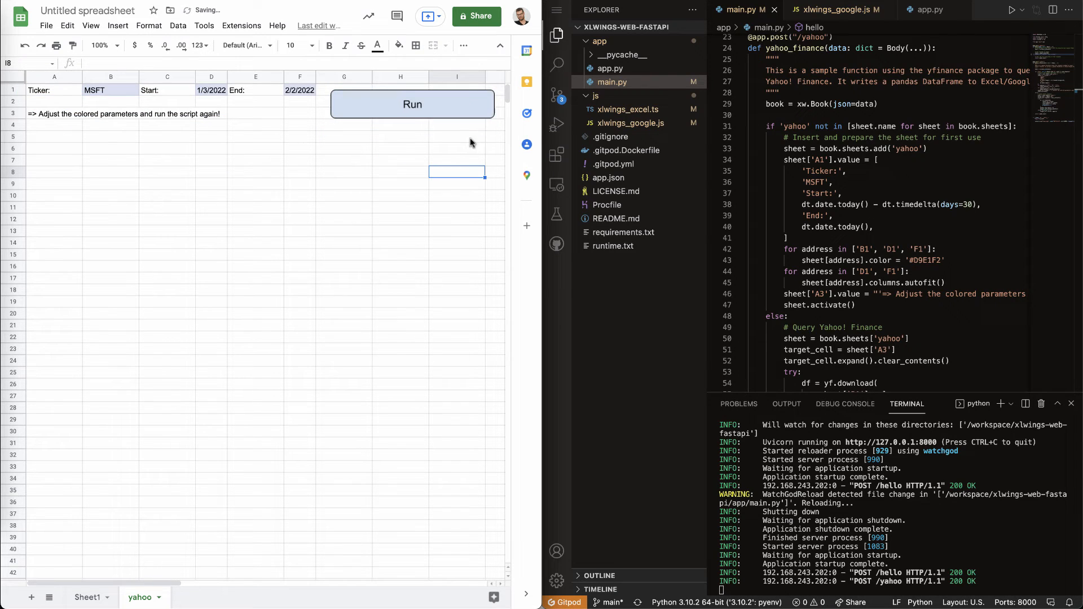
click(486, 99)
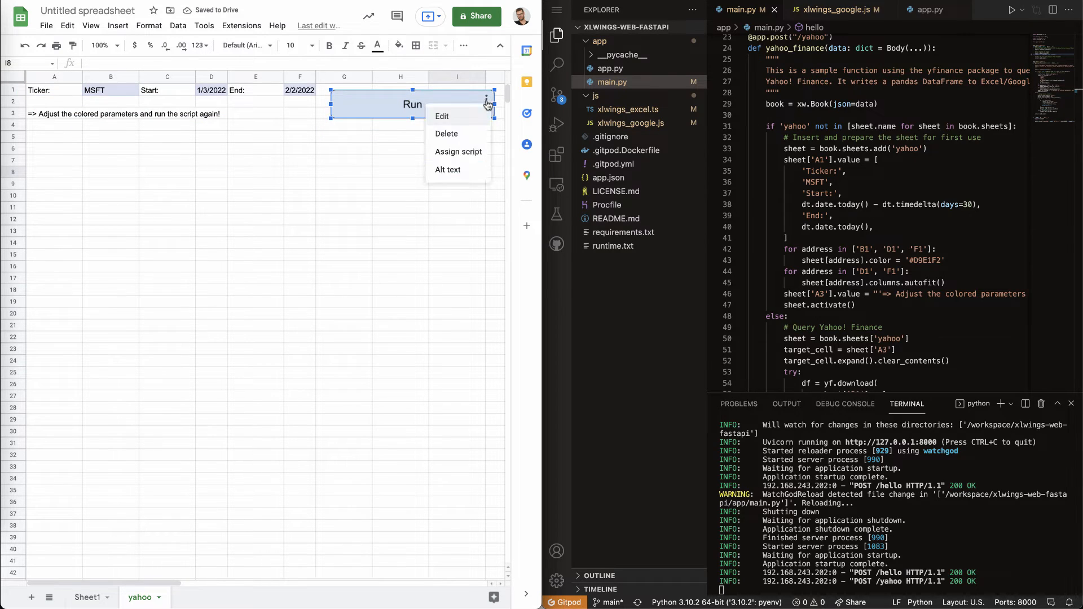
click(458, 151)
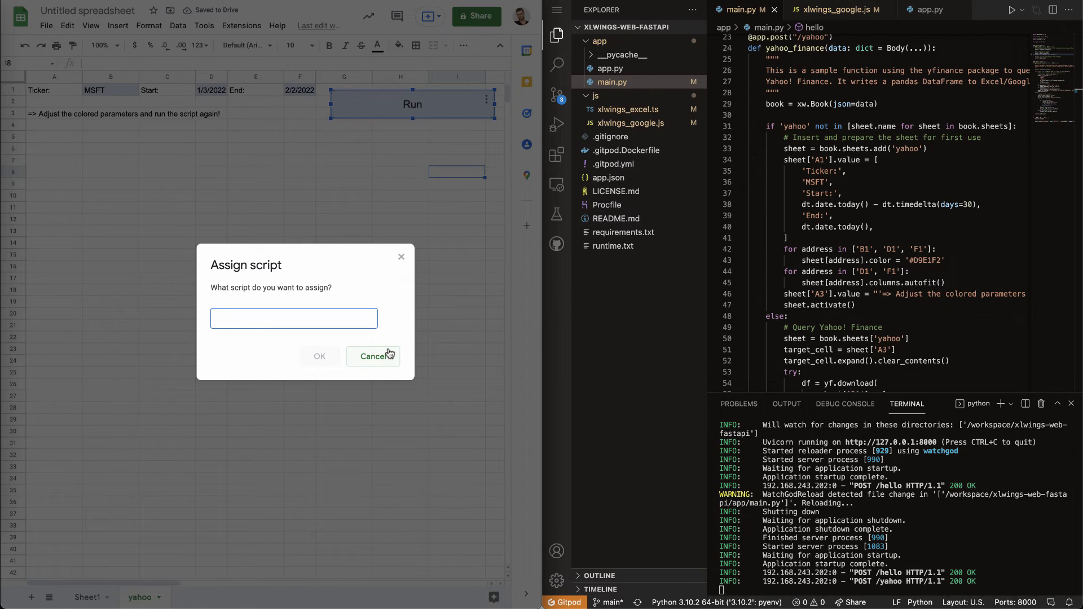
text(yahoo)
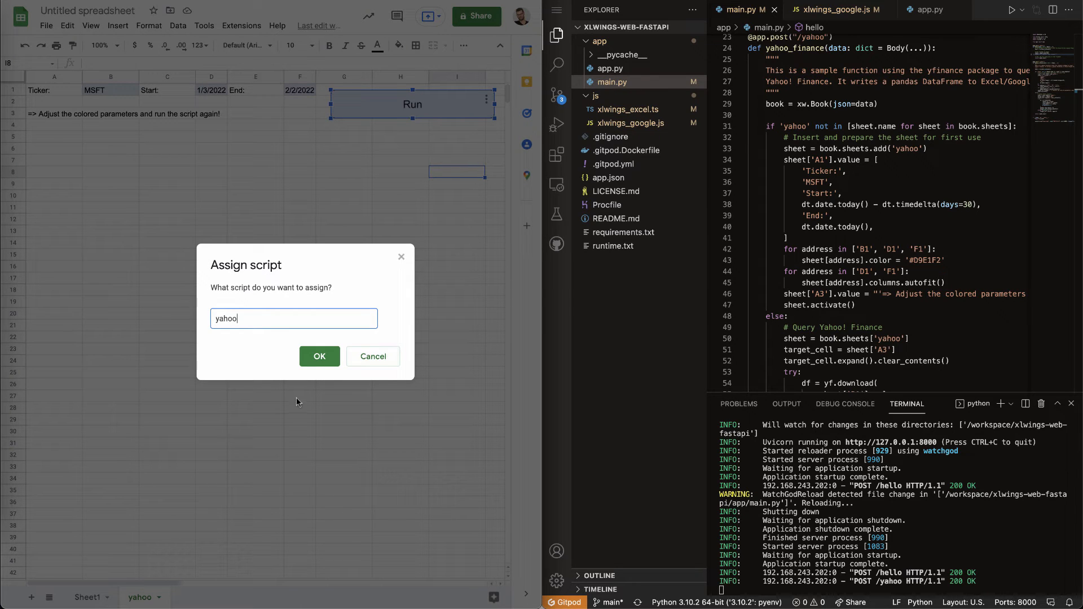
click(319, 357)
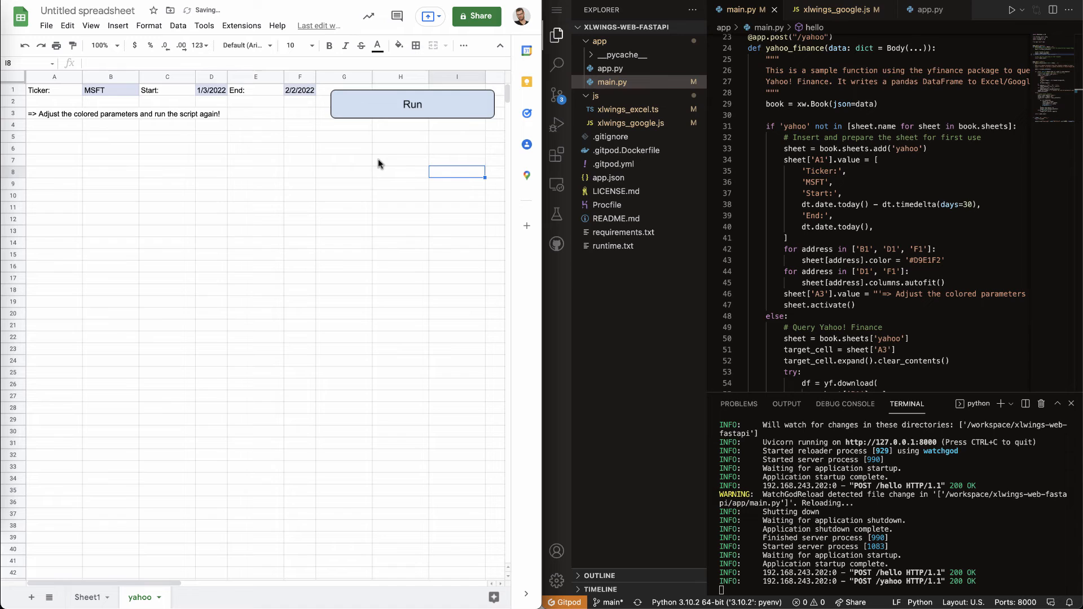
click(413, 105)
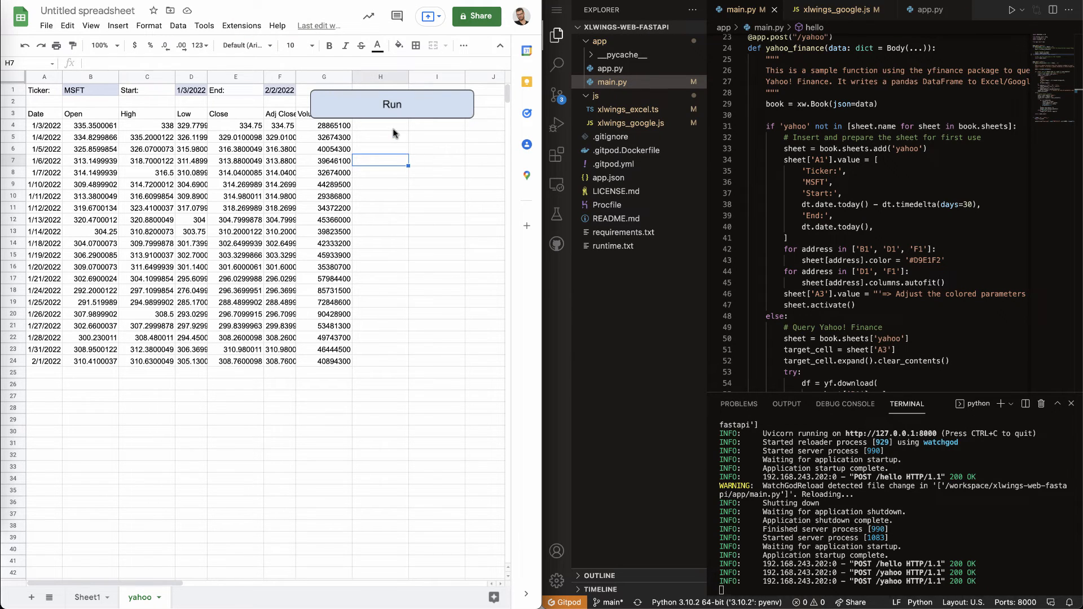
Run the yahoo script from the Run button and scroll through the MSFT price table.
click(391, 104)
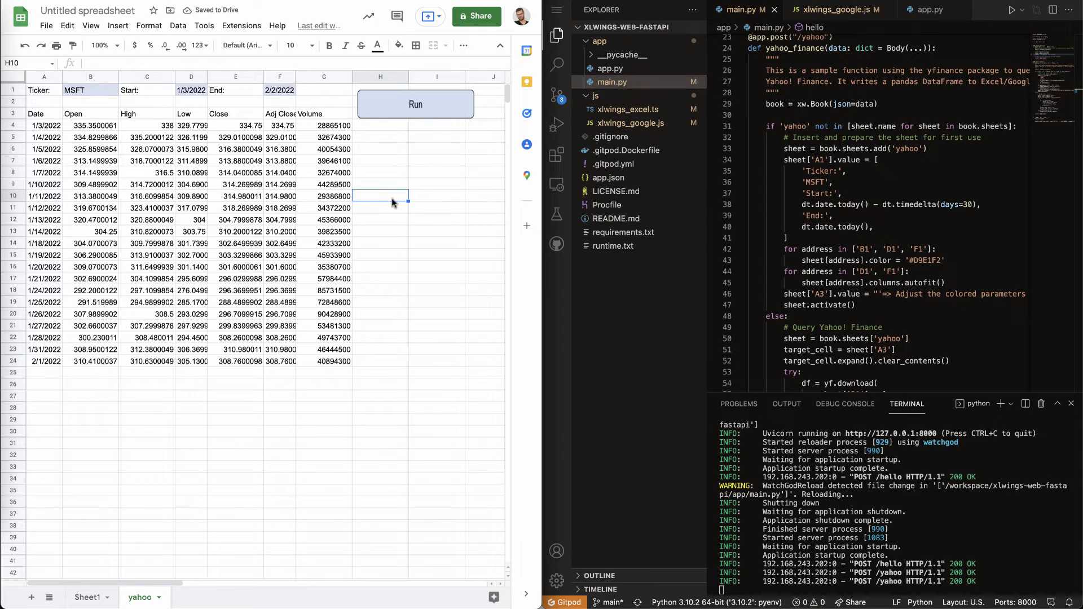
scroll(down, 3)
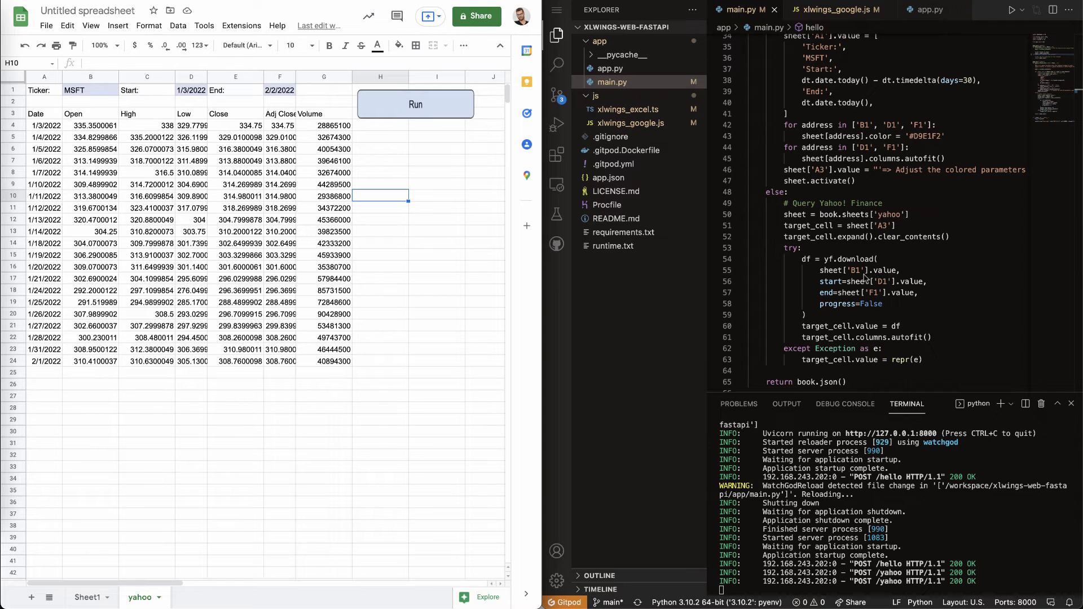
mouse_move(867, 279)
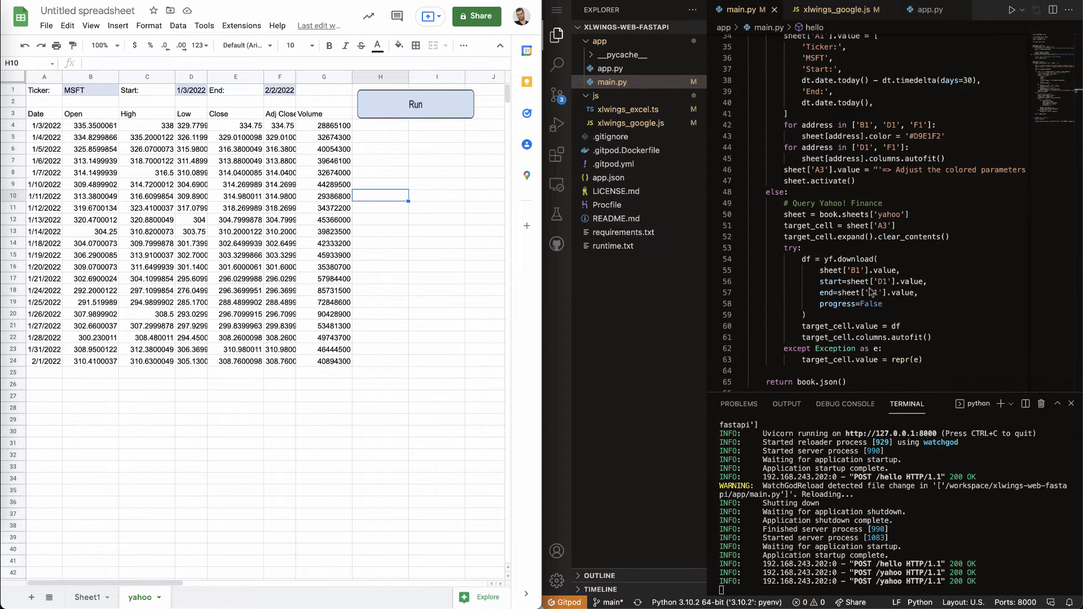
scroll(down, 3)
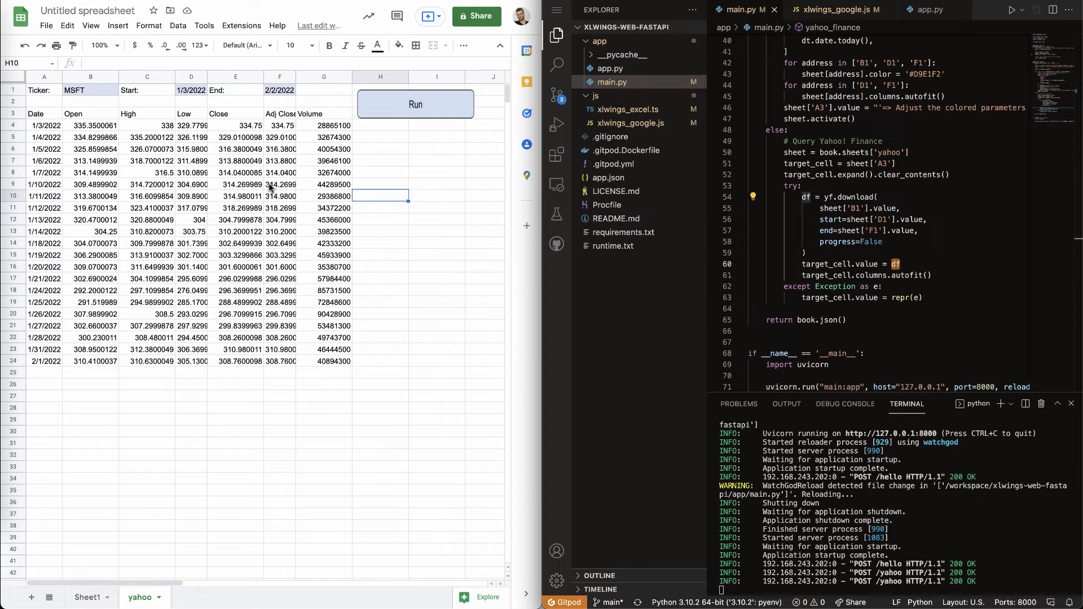
mouse_move(215, 274)
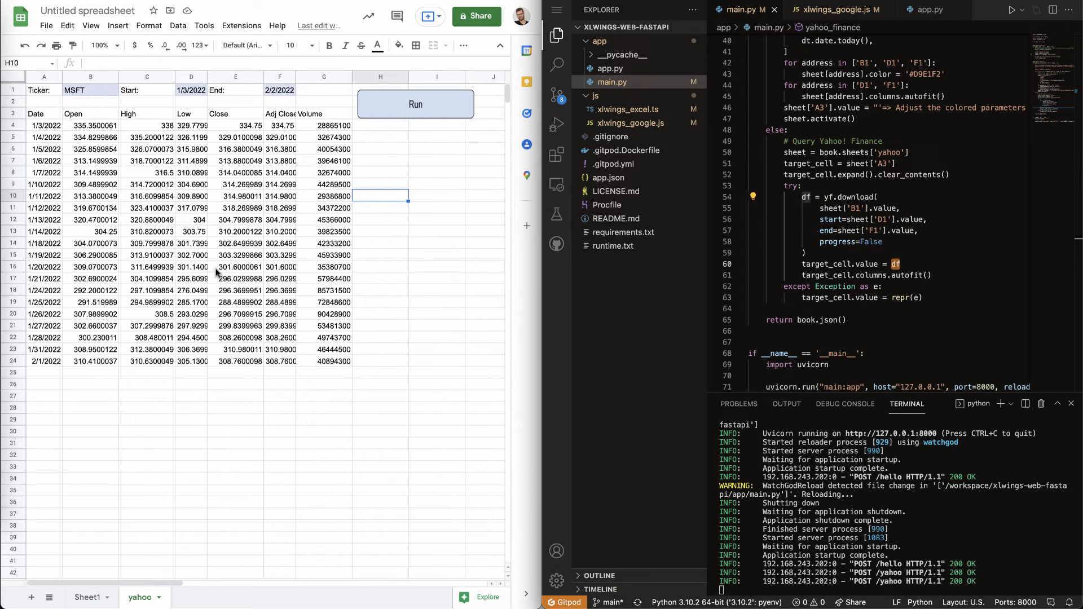
mouse_move(215, 266)
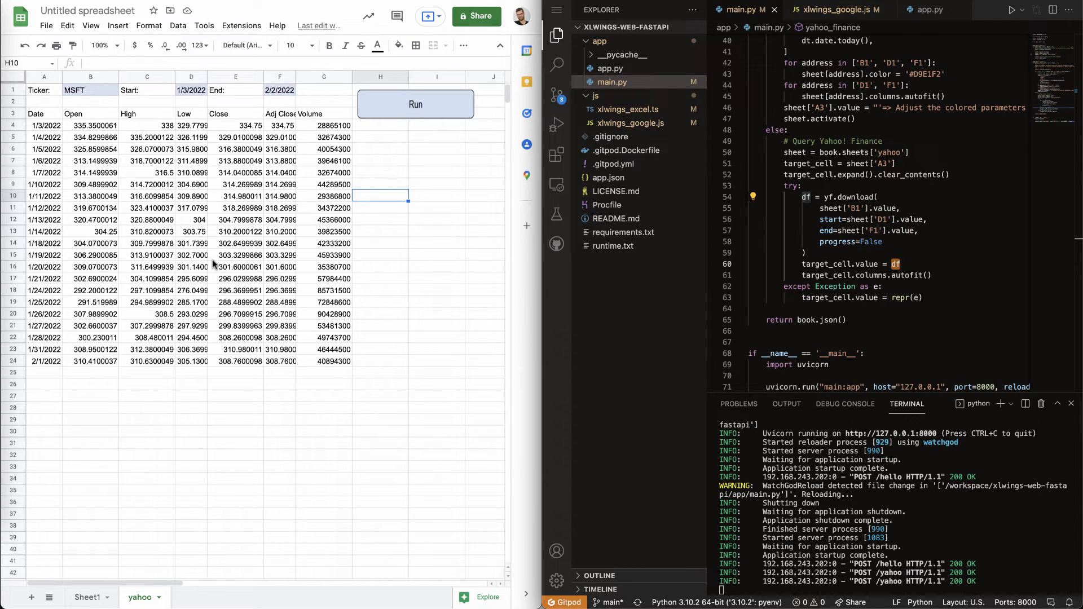
mouse_move(200, 269)
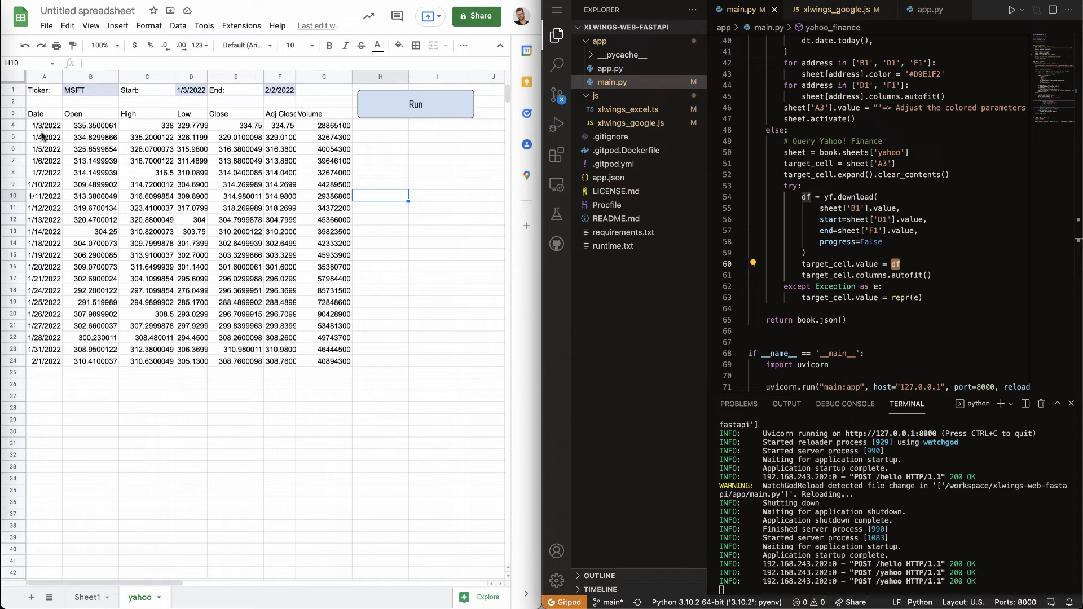
mouse_move(228, 136)
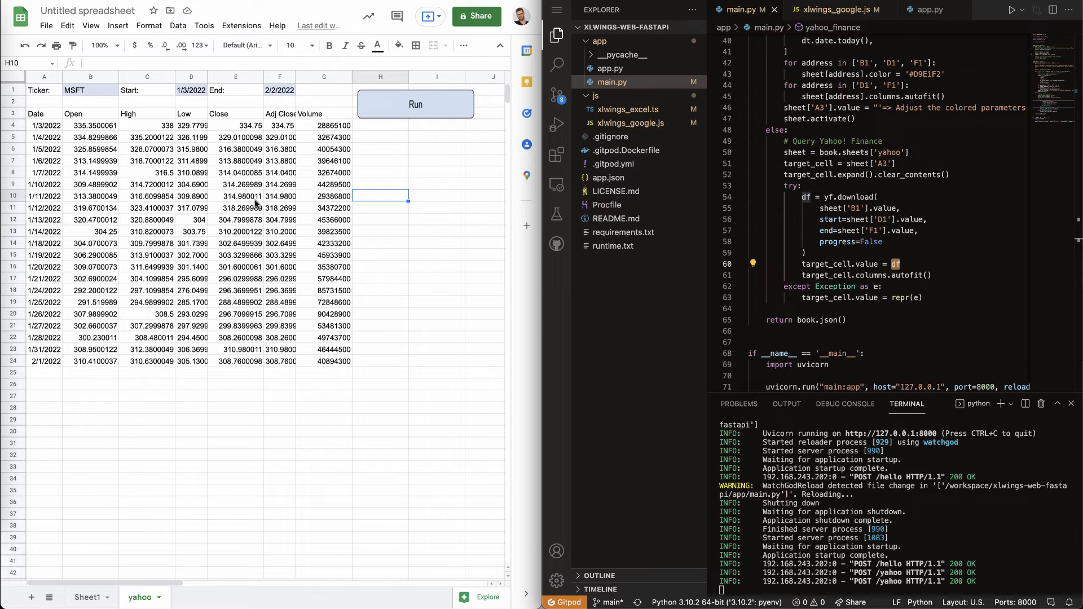
mouse_move(197, 100)
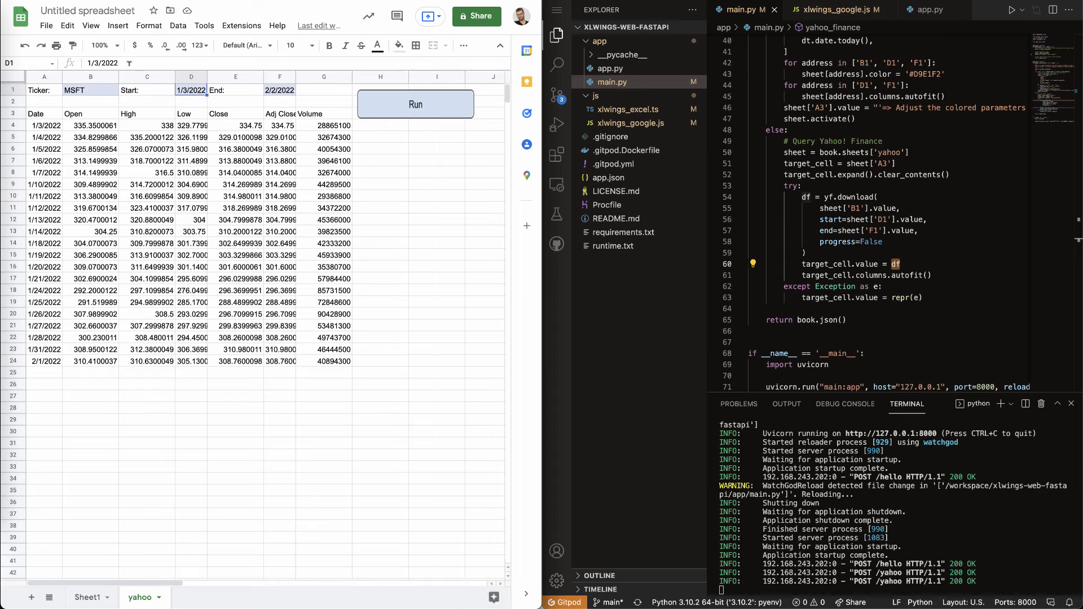
Set the start date to 1/3/2020, rerun, and review MSFT prices from January 2020.
text(1/3/2020)
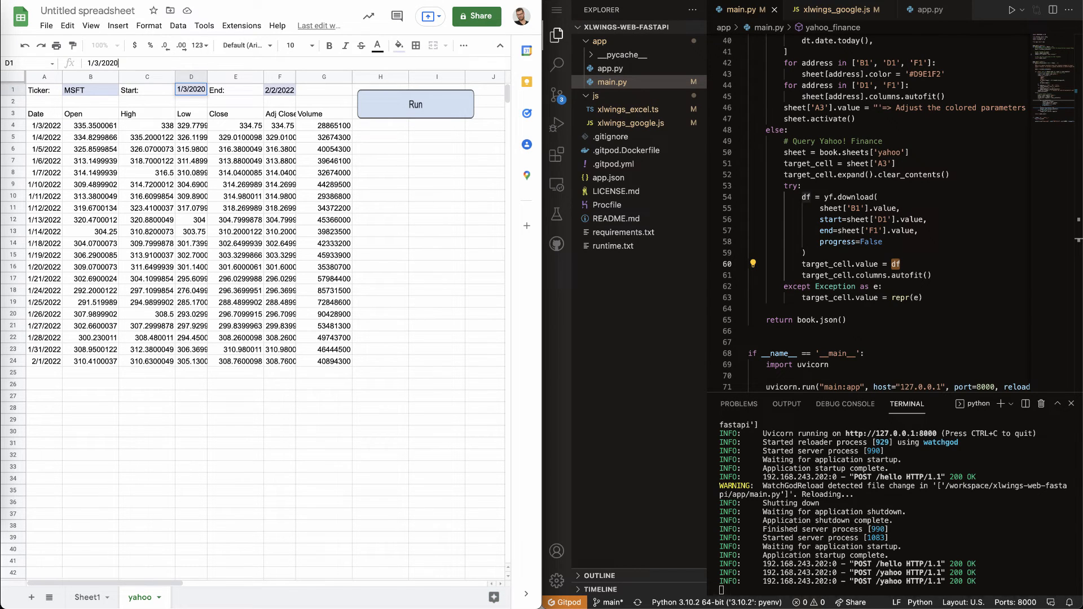
click(414, 105)
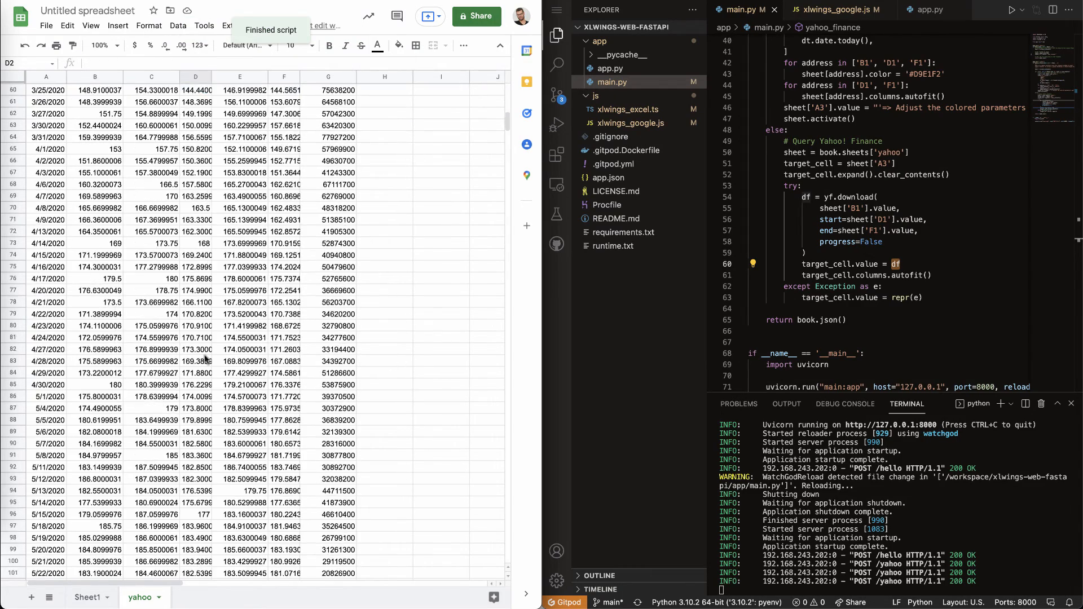
scroll(down, 3)
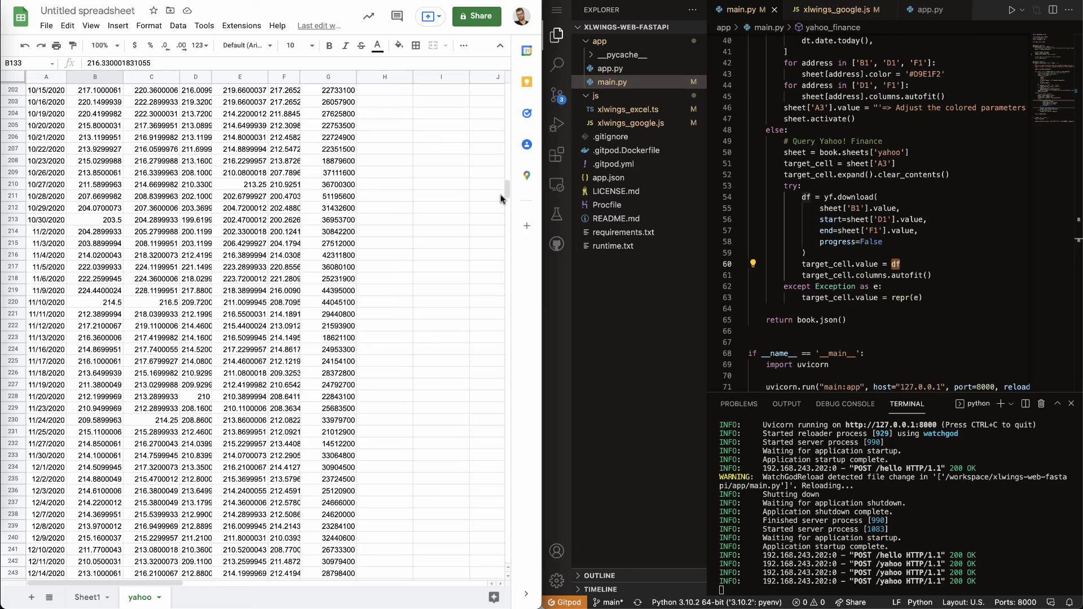
scroll(down, 3)
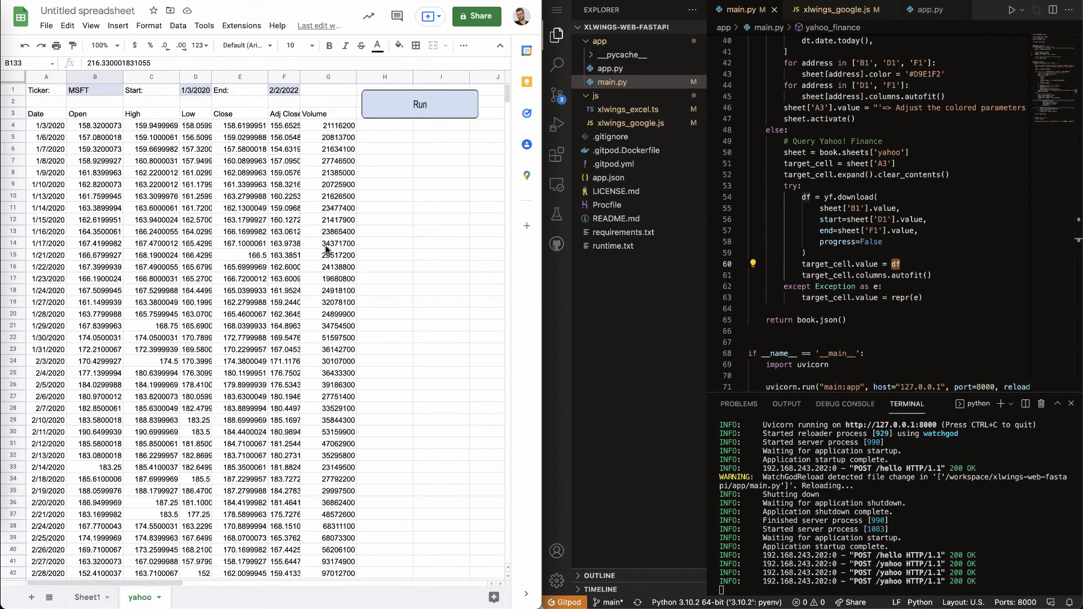
click(95, 90)
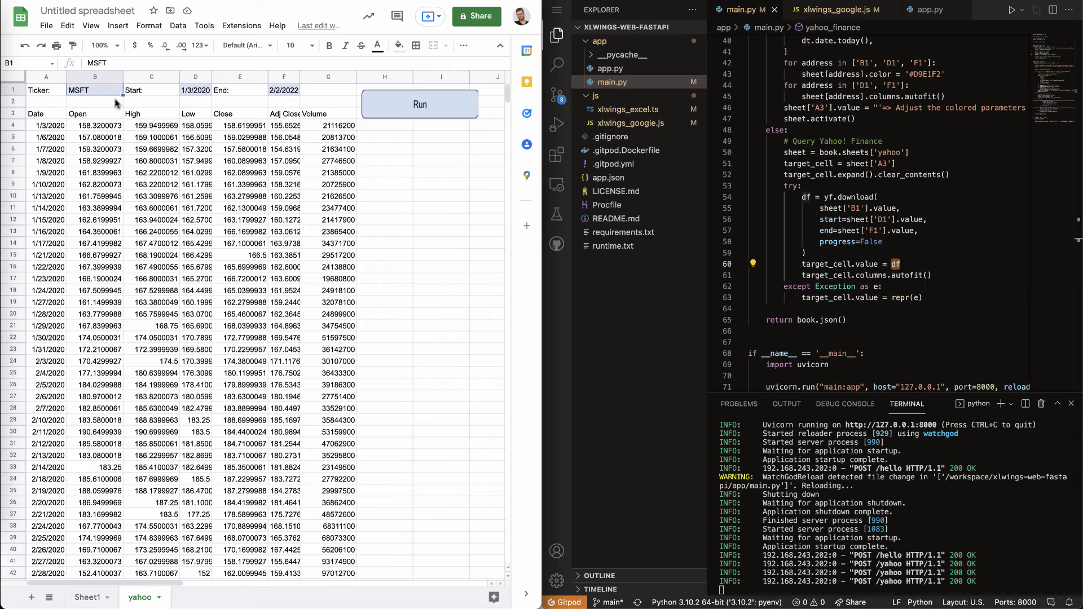
Change the ticker to AAPL, rerun, and select A25:F32 to confirm the old rows cleared.
text(AAPL)
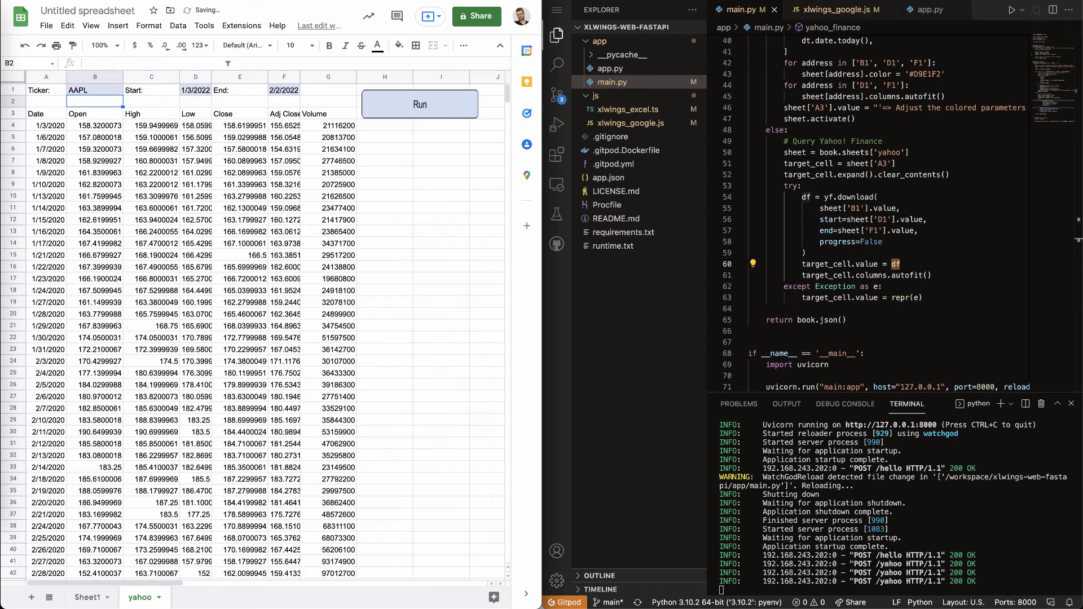
click(419, 104)
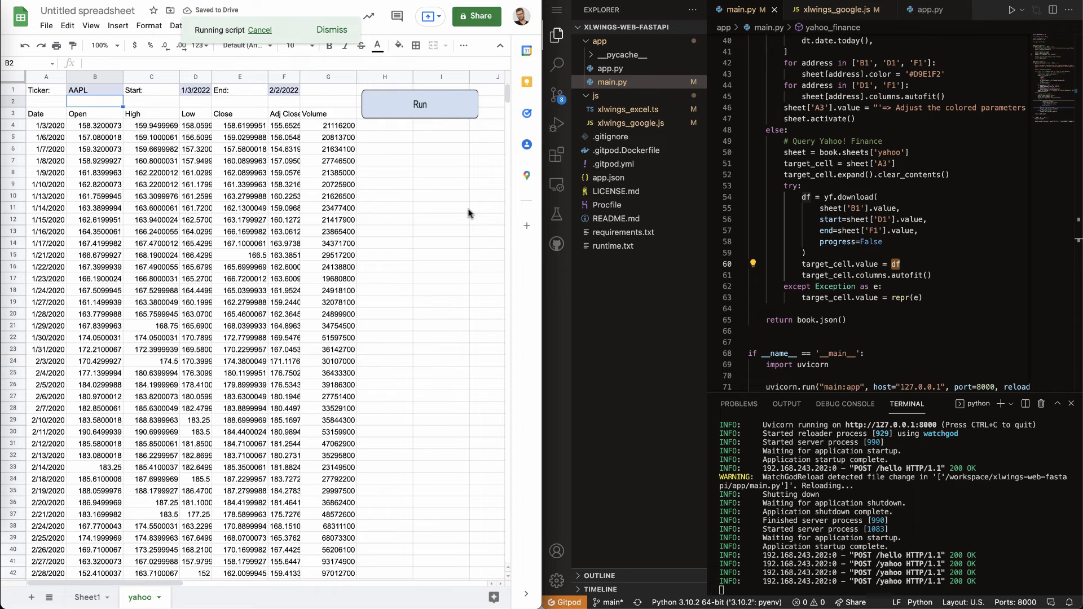
click(416, 105)
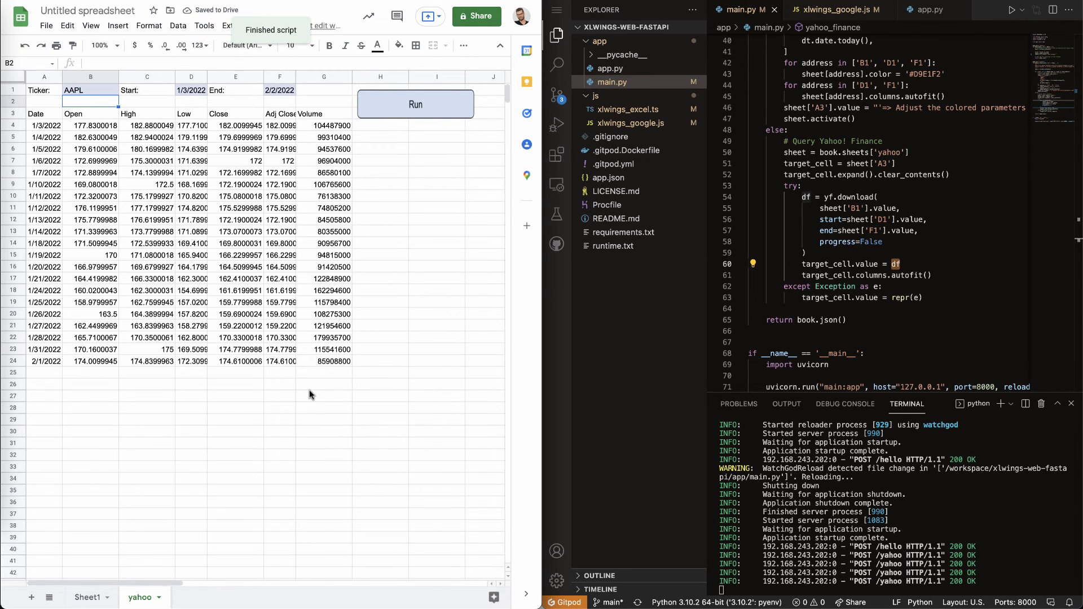
drag(43, 372, 280, 457)
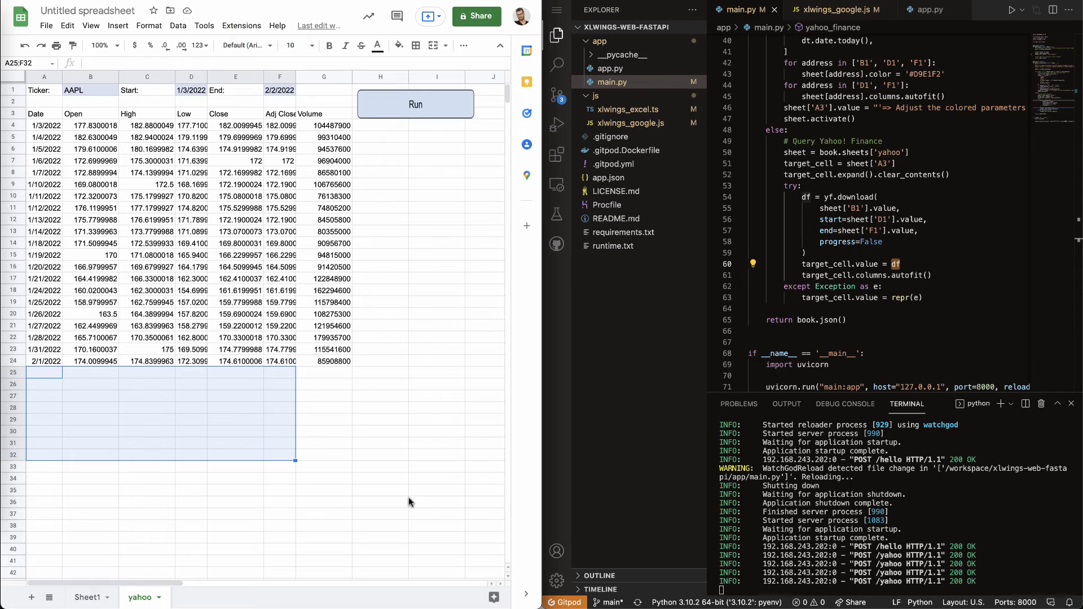
mouse_move(414, 496)
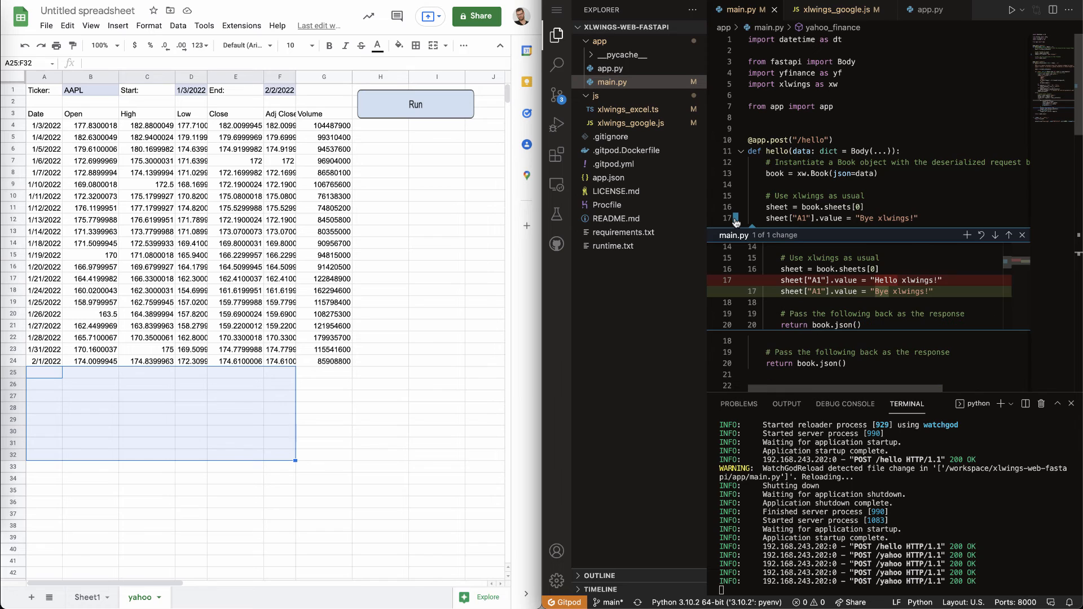
mouse_move(735, 224)
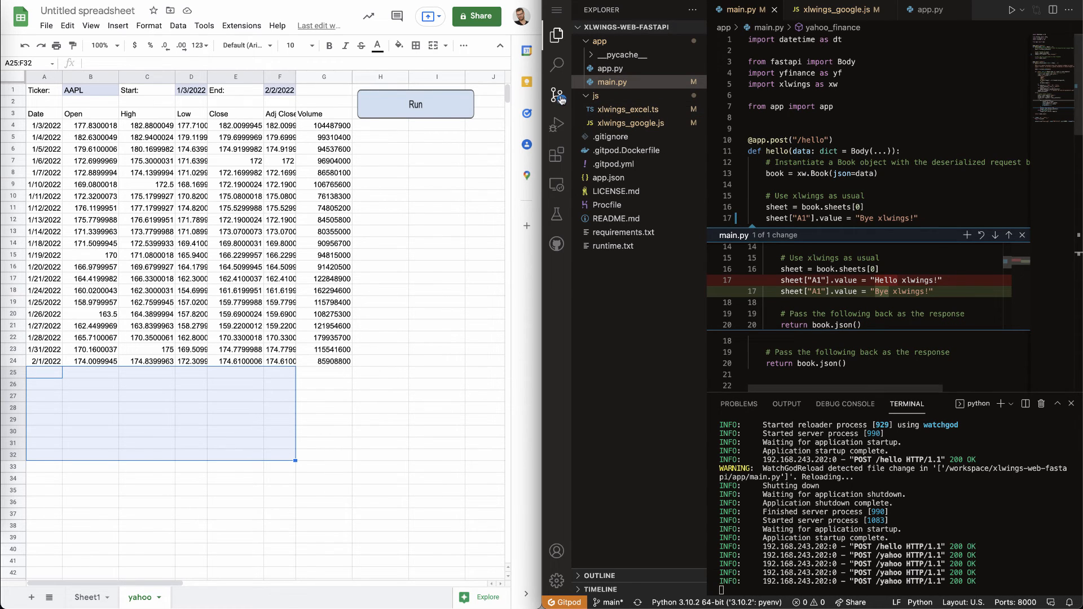
Show the Source Control list of the three changed files.
click(556, 96)
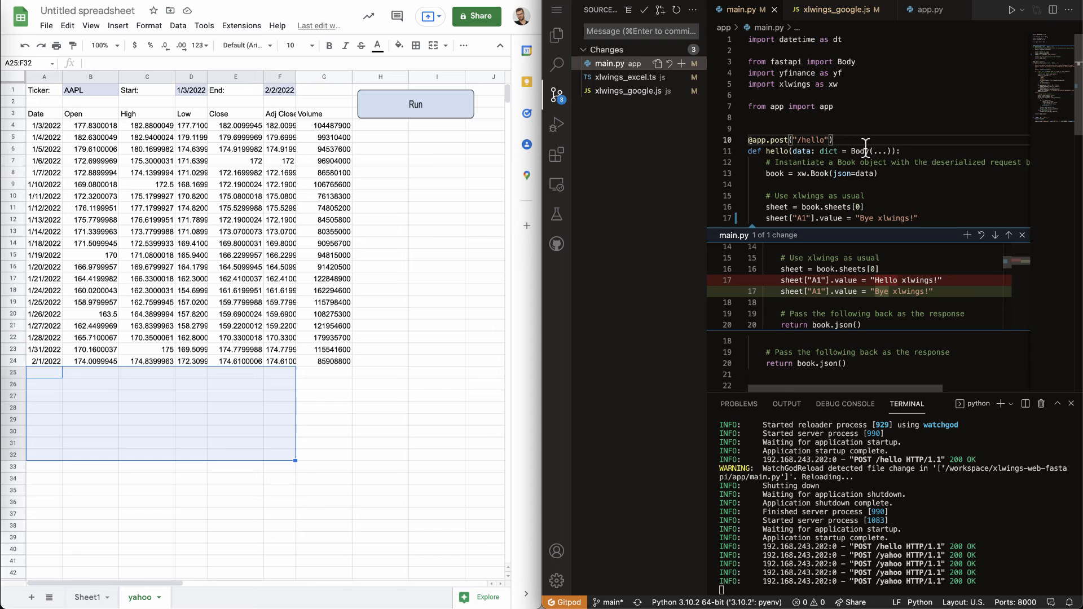
mouse_move(881, 150)
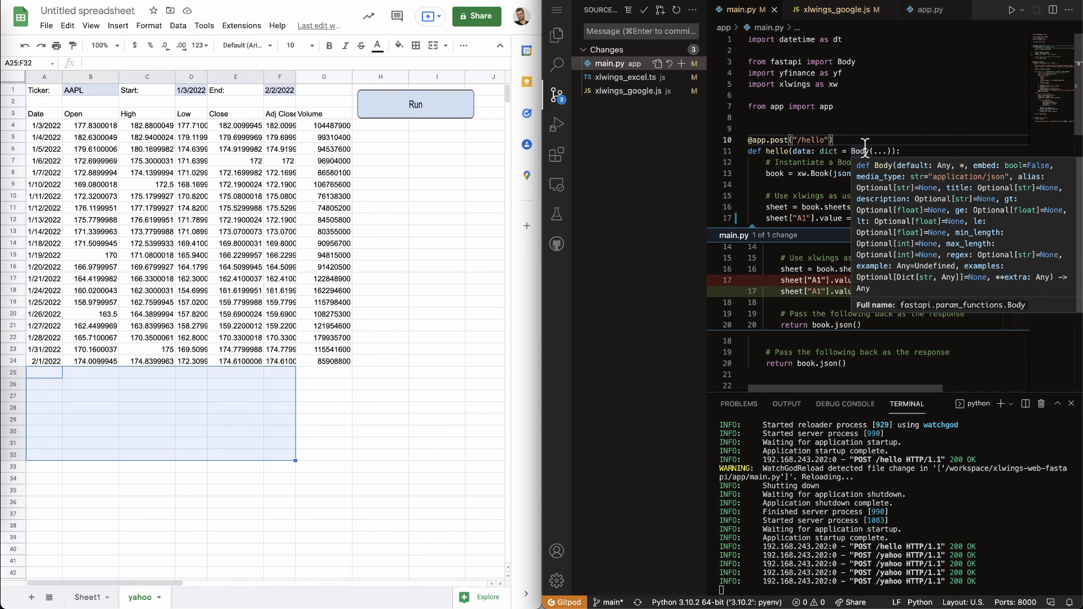